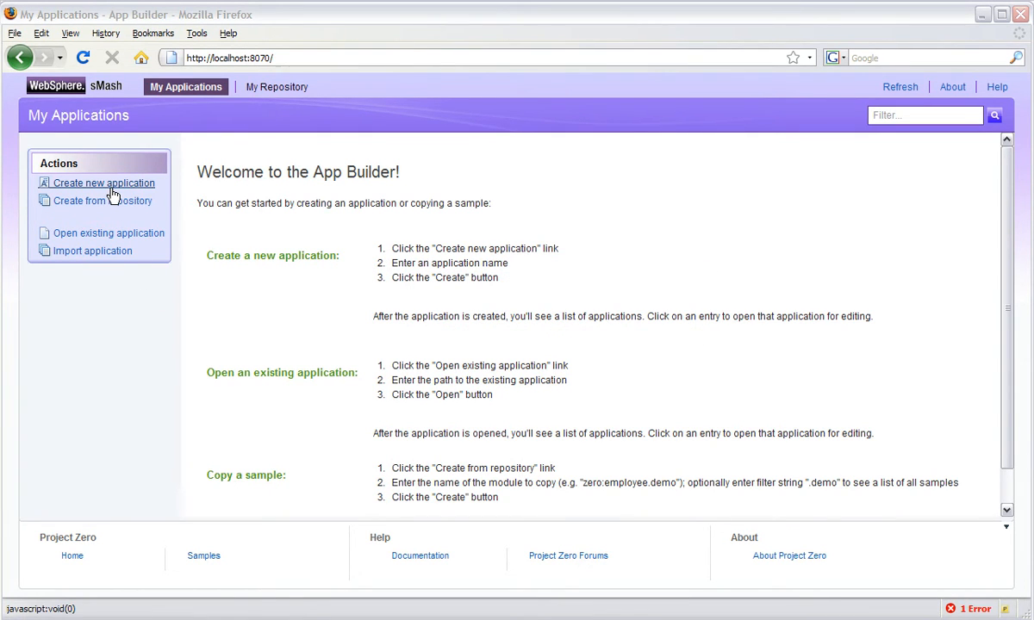
Step: Create the cicsdemo application and open it from the application list
{"action": "left_click", "coordinate": [103, 183]}
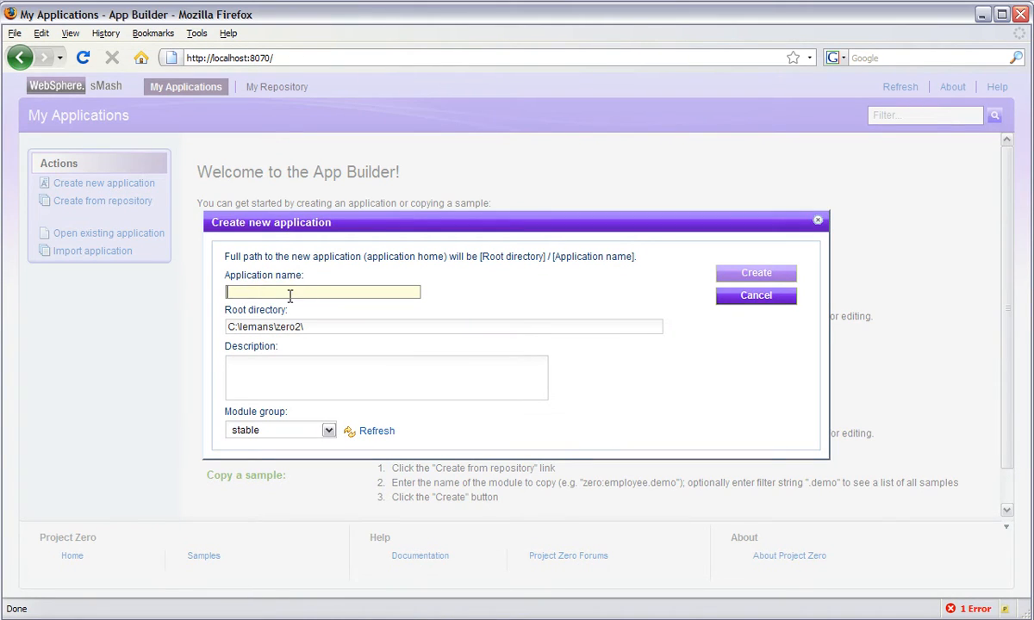
{"action": "type", "text": "cic"}
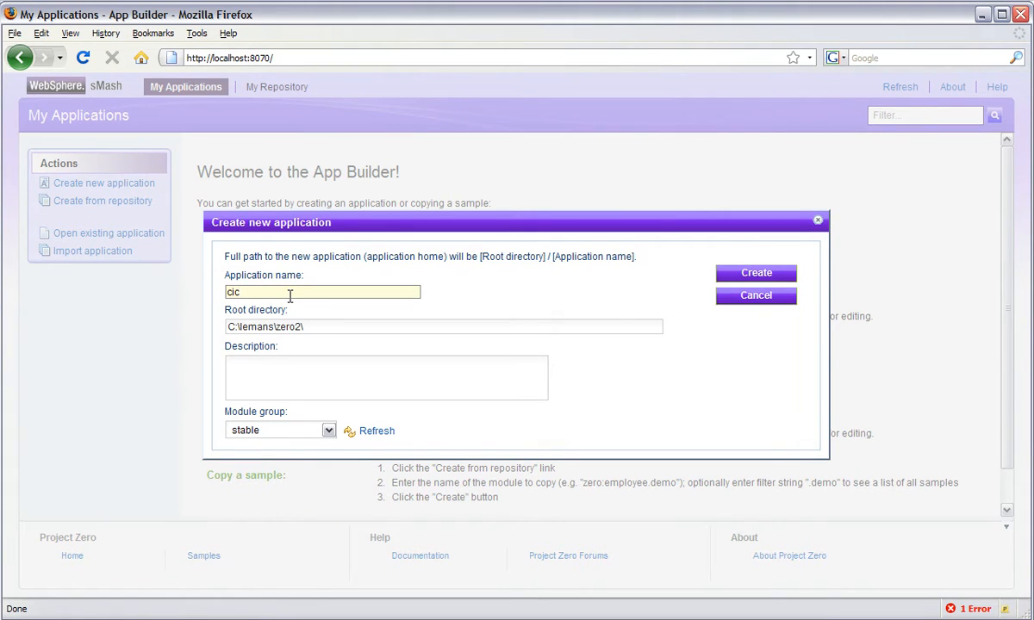
{"action": "left_click", "coordinate": [756, 272]}
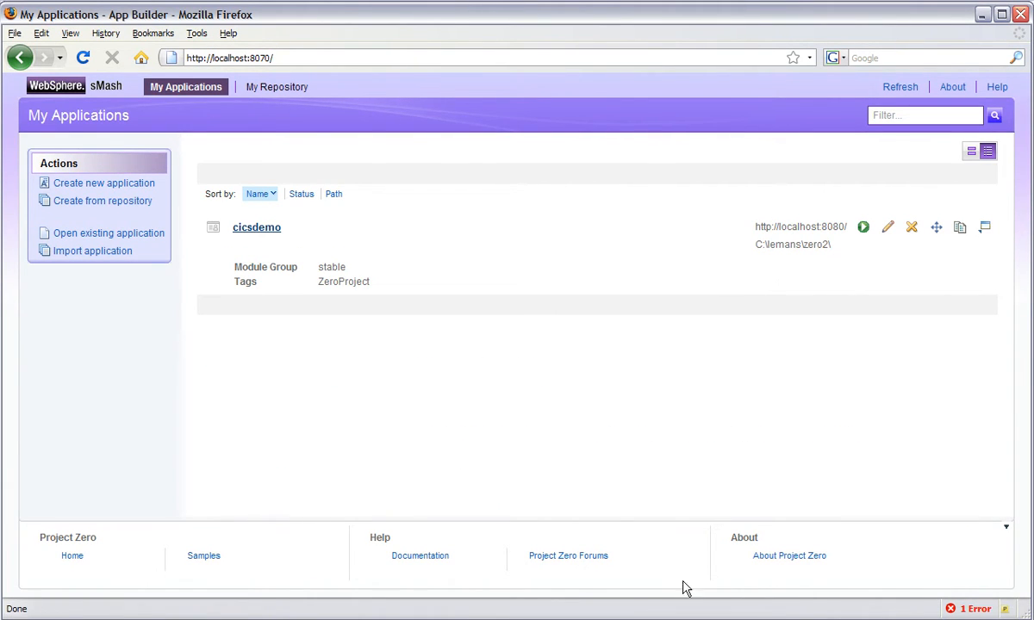
{"action": "left_click", "coordinate": [257, 226]}
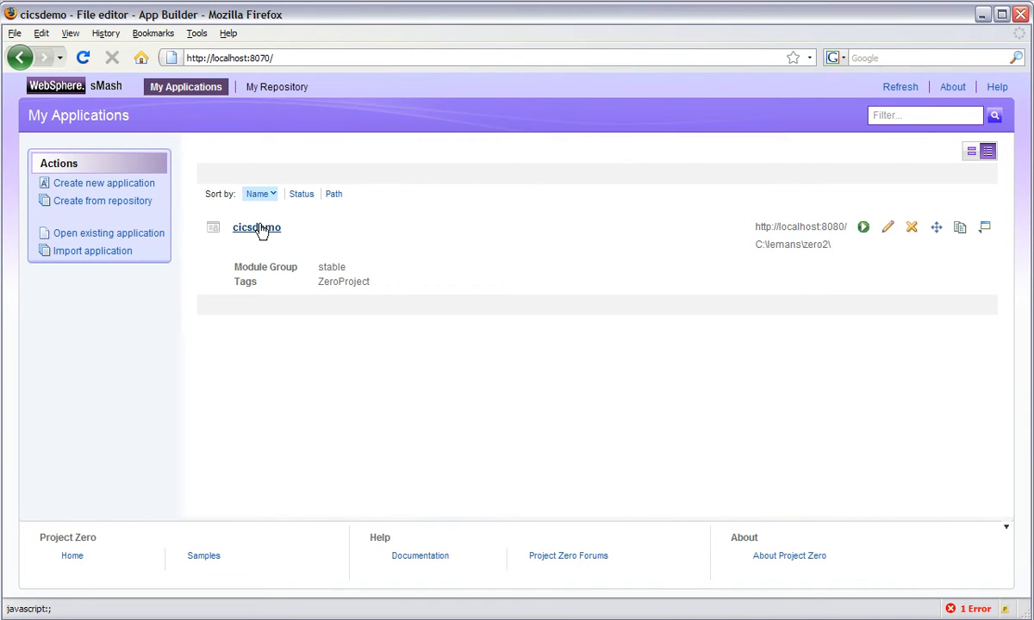
{"action": "left_click", "coordinate": [257, 228]}
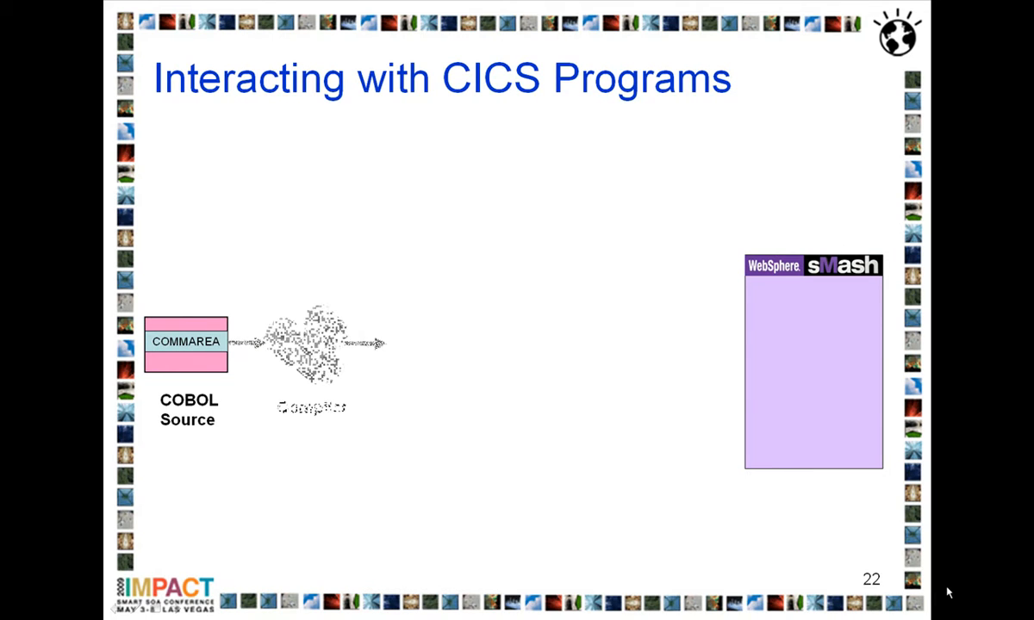
Step: Advance the animation on slide 22, Interacting with CICS Programs
{"action": "left_click", "coordinate": [517, 345]}
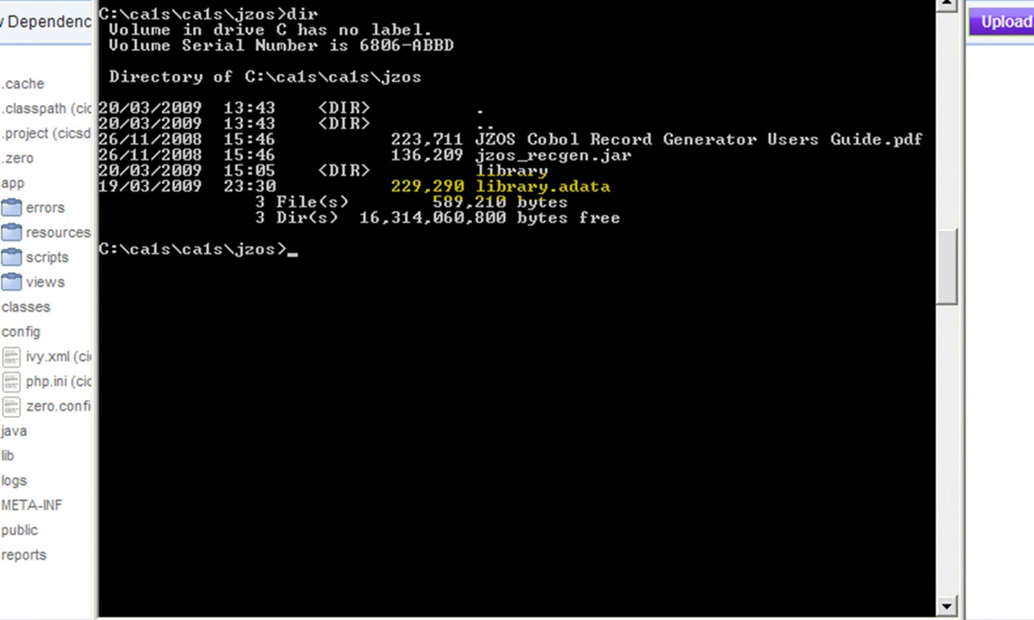
Step: Run the JZOS record generator for DFHCOMMAREA and LIBRARY-CONSTANTS to produce the Java classes
{"action": "type", "text": "java -cp jzos_recgen.jar com.ibm.jzos.recordgen.cobol.RecordClassGenerator genCache=false adataFile=library.adata symbol=DFHCOMMAREA class=Library_Commarea package=library outputDir=."}
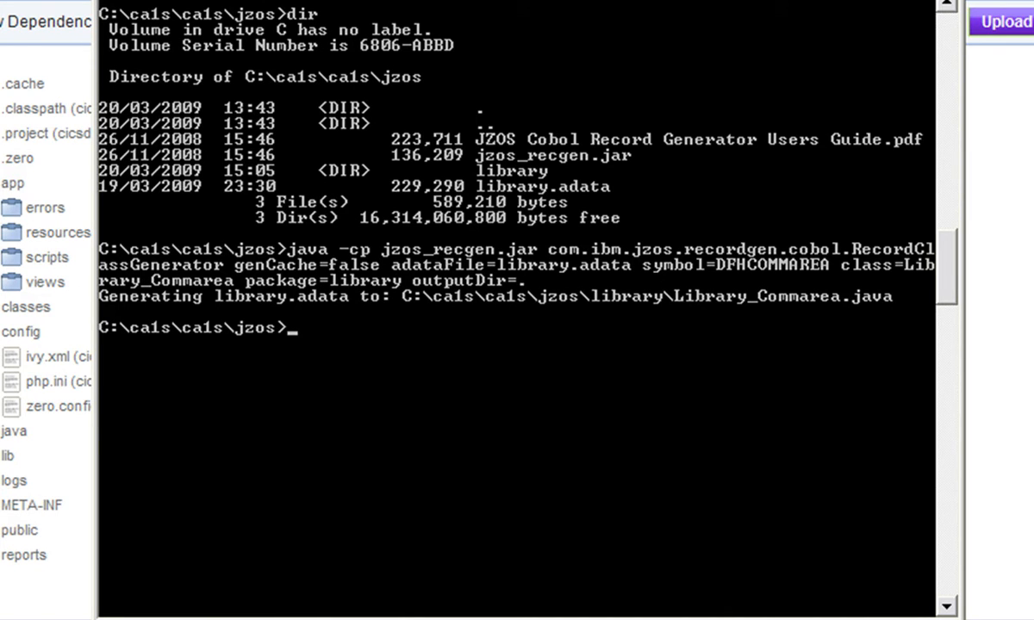
{"action": "type", "text": "java -cp jzos_recgen.jar com.ibm.jzos.recordgen.cobol.RecordClassGenerator genCache=false adataFile=library.adata symbol=LIBRARY-CONSTANTS class=Library_Constants package=library outputDir=."}
{"action": "type", "text": "cp \"\\Program Files\\IBM\\CICS Transaction Gateway\\classes\\ctgclient.jar\" c:\\lemans\\zero2\\cicsdemo\\lib\\"}
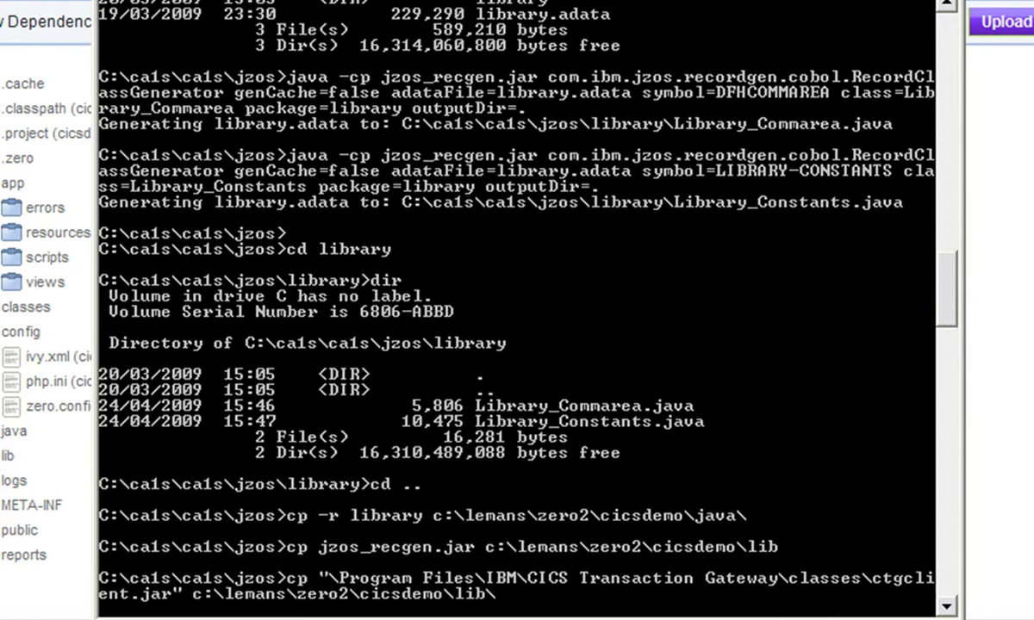
{"action": "scroll", "scroll_direction": "down", "scroll_amount": 3}
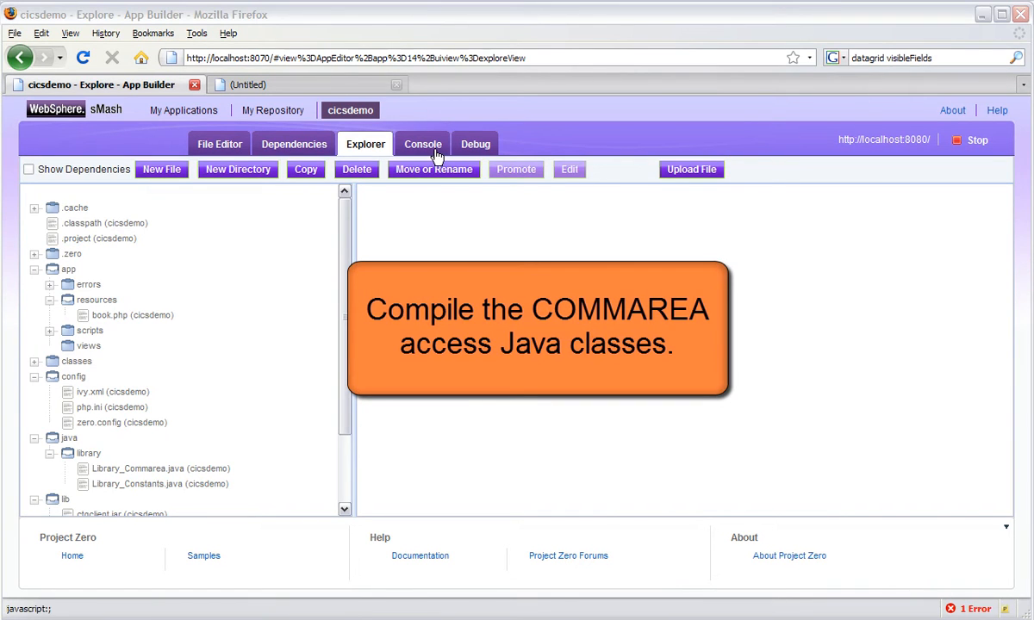
Step: Run 'zero compile' in the cicsdemo Console's Command Prompt
{"action": "left_click", "coordinate": [422, 144]}
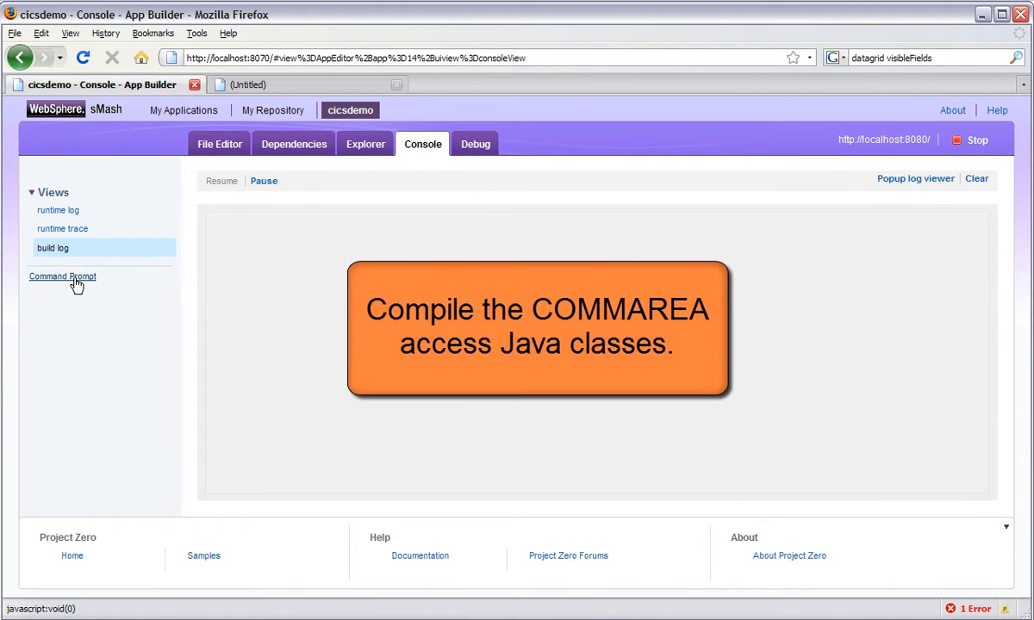
{"action": "left_click", "coordinate": [62, 277]}
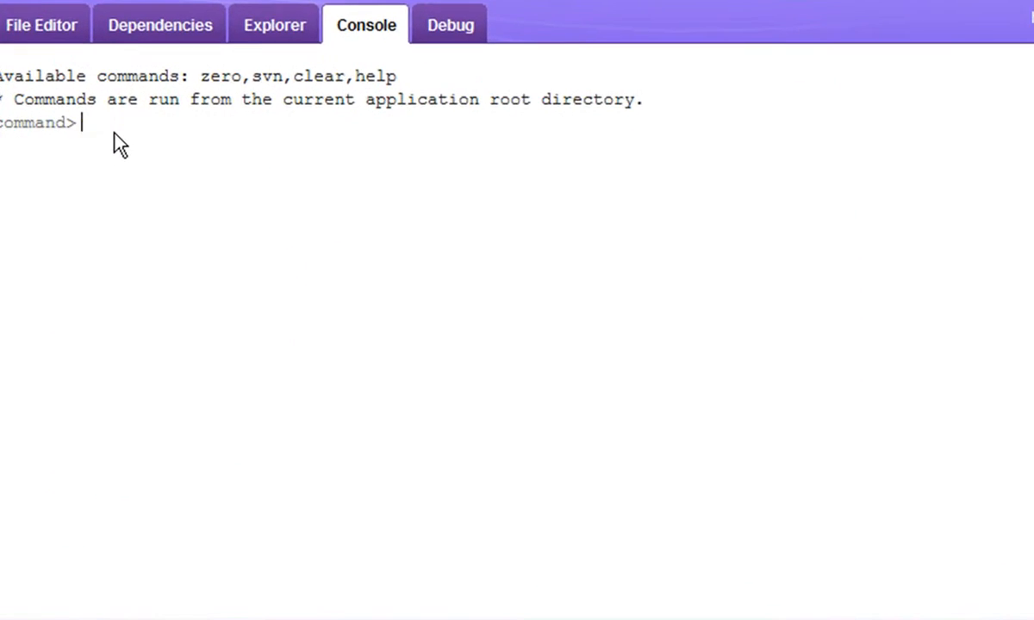
{"action": "type", "text": "zero compile"}
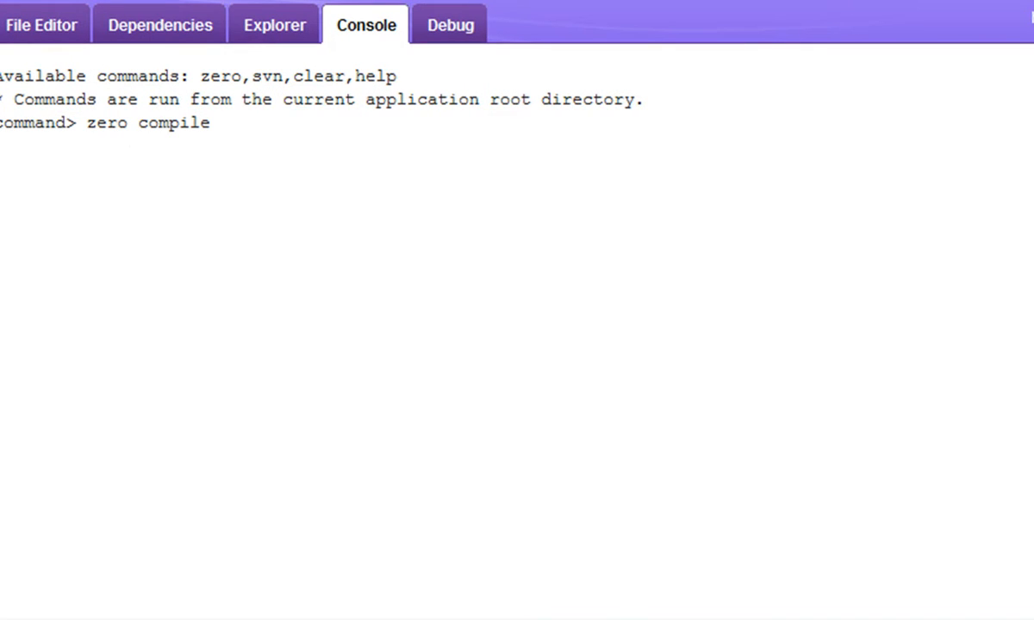
{"action": "key", "text": "Return"}
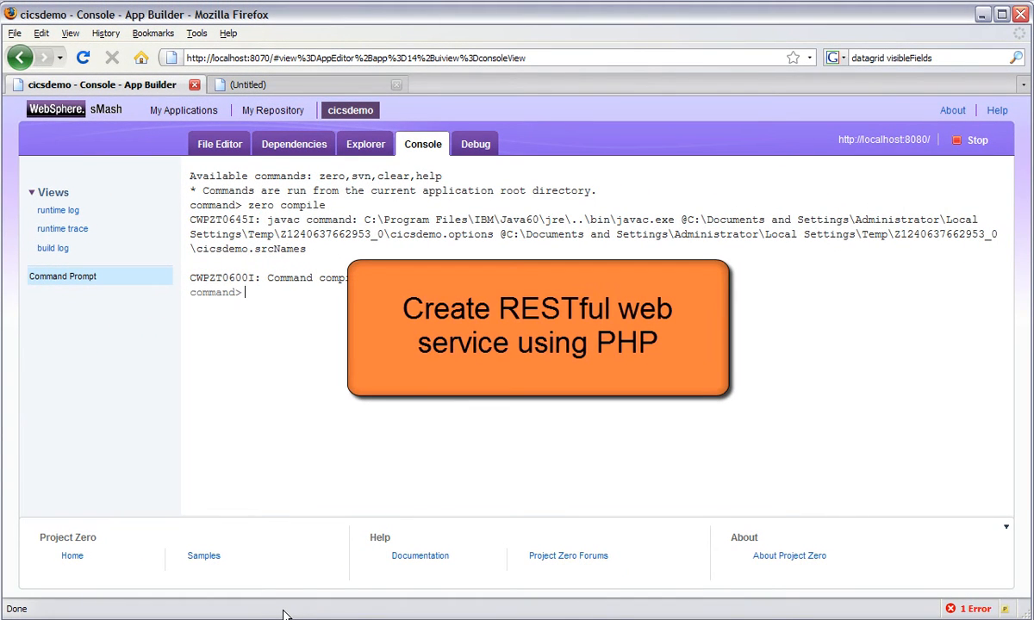
{"action": "mouse_move", "coordinate": [301, 490]}
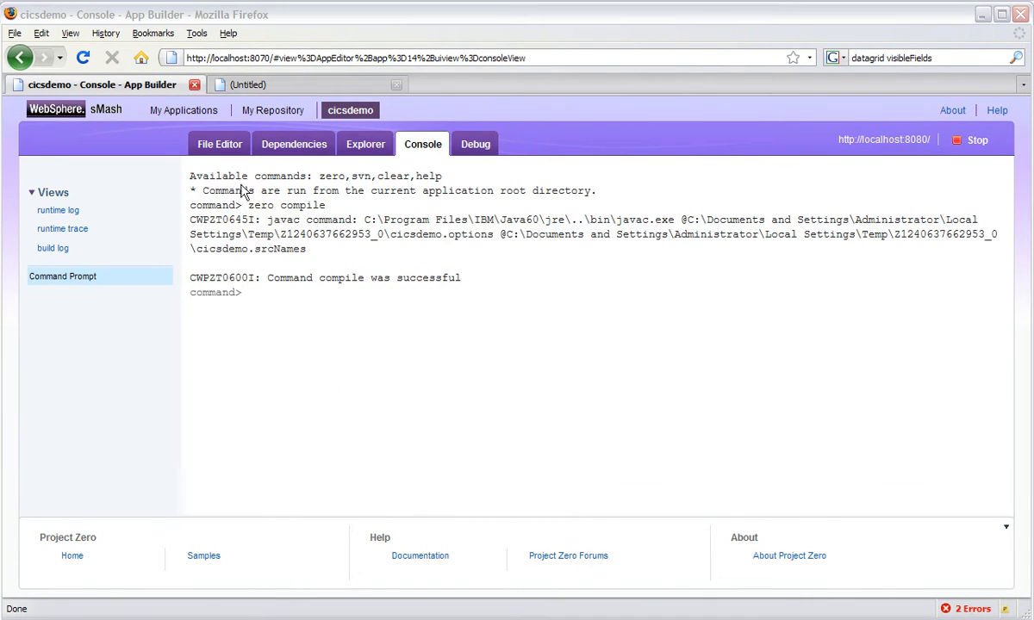
Step: Create /app/resources/book.php from the default.php template in the File Editor
{"action": "left_click", "coordinate": [219, 144]}
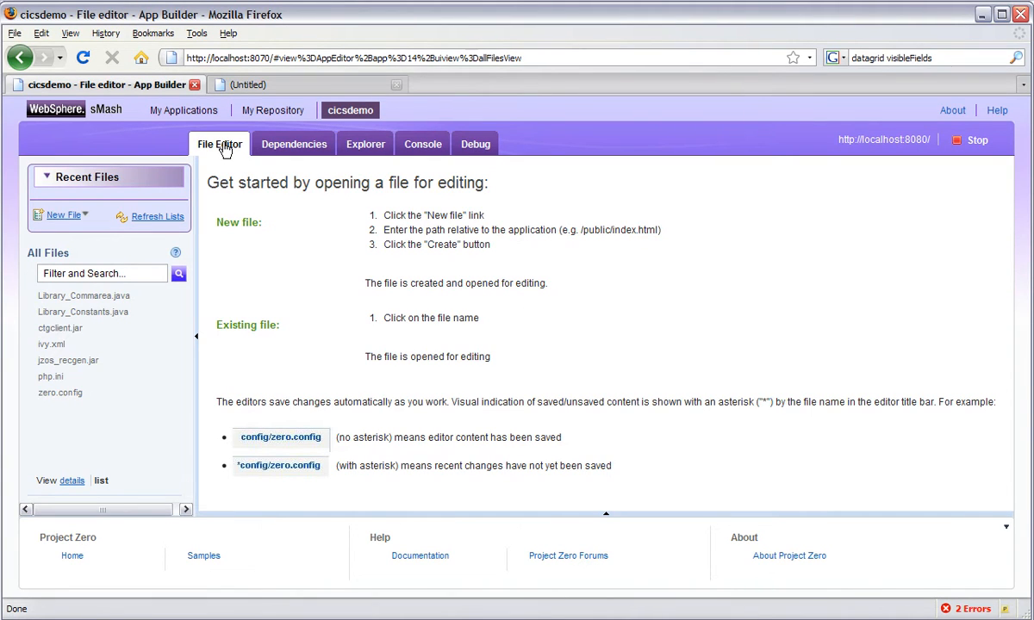
{"action": "left_click", "coordinate": [63, 214]}
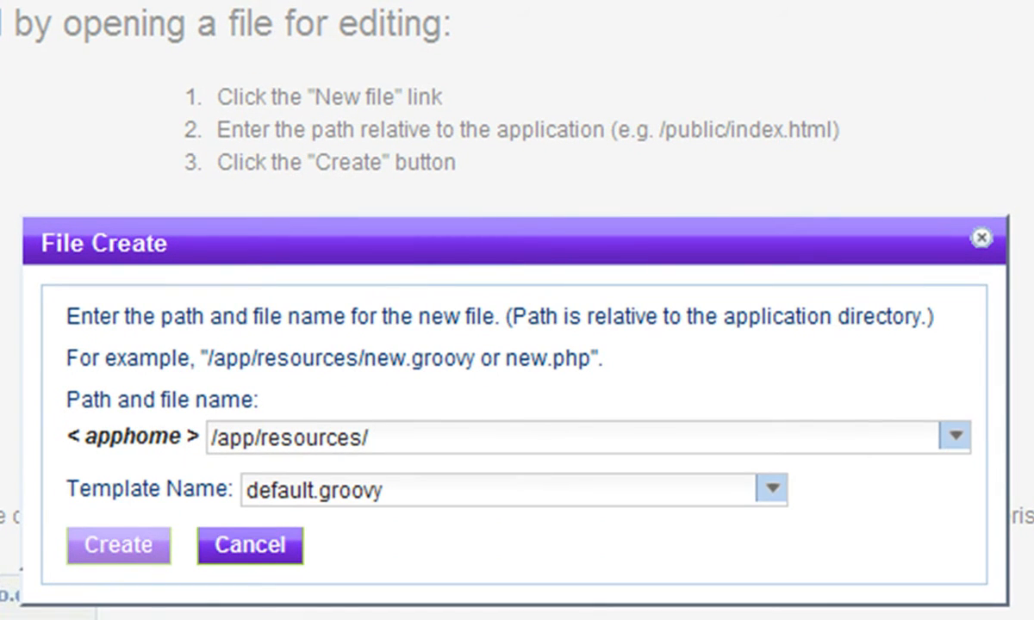
{"action": "type", "text": "b"}
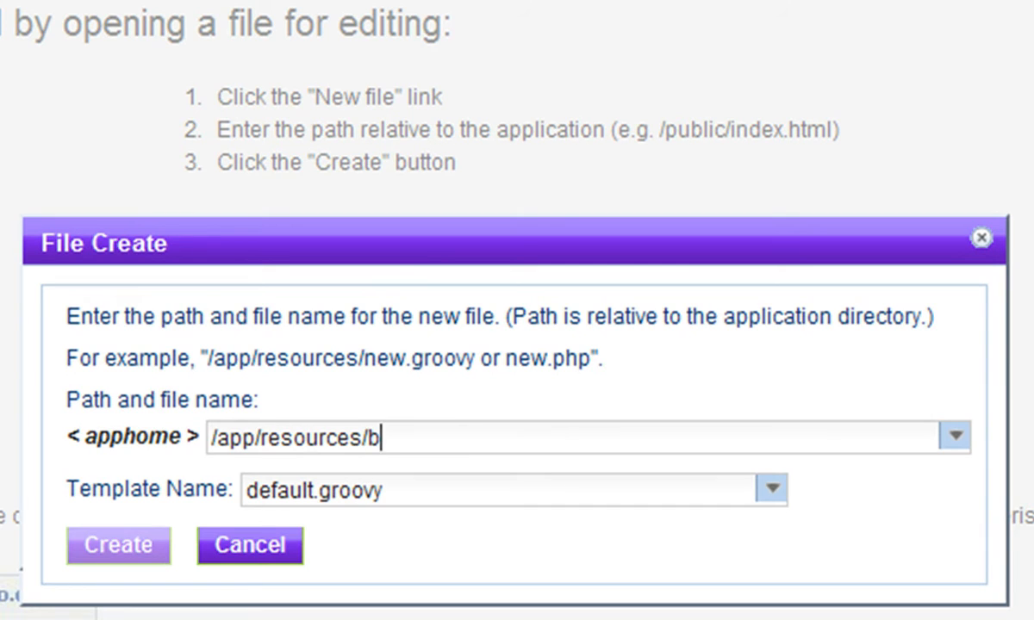
{"action": "type", "text": "ook.php"}
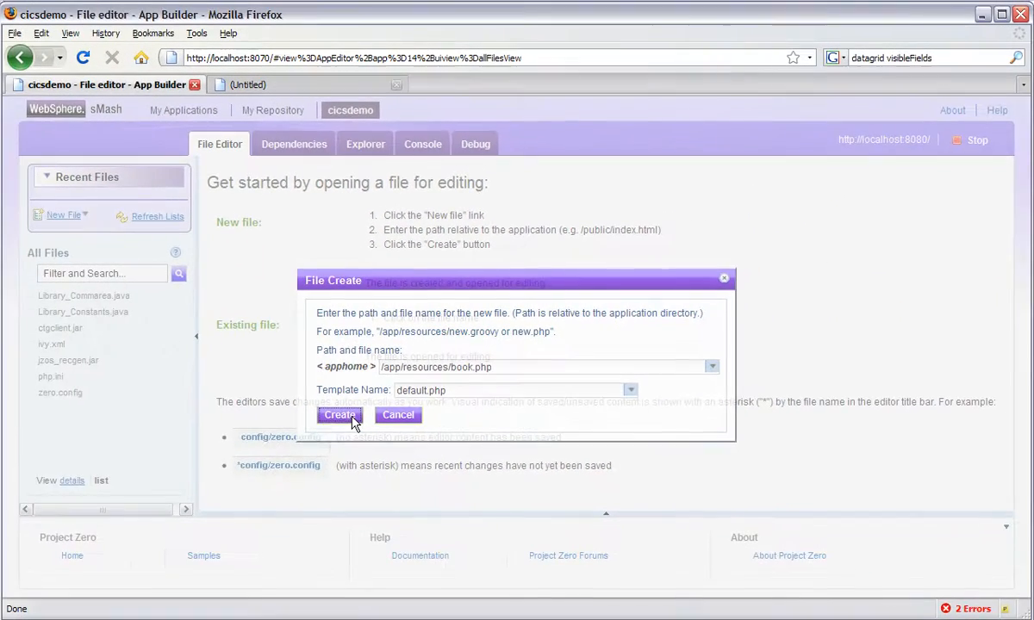
{"action": "left_click", "coordinate": [338, 414]}
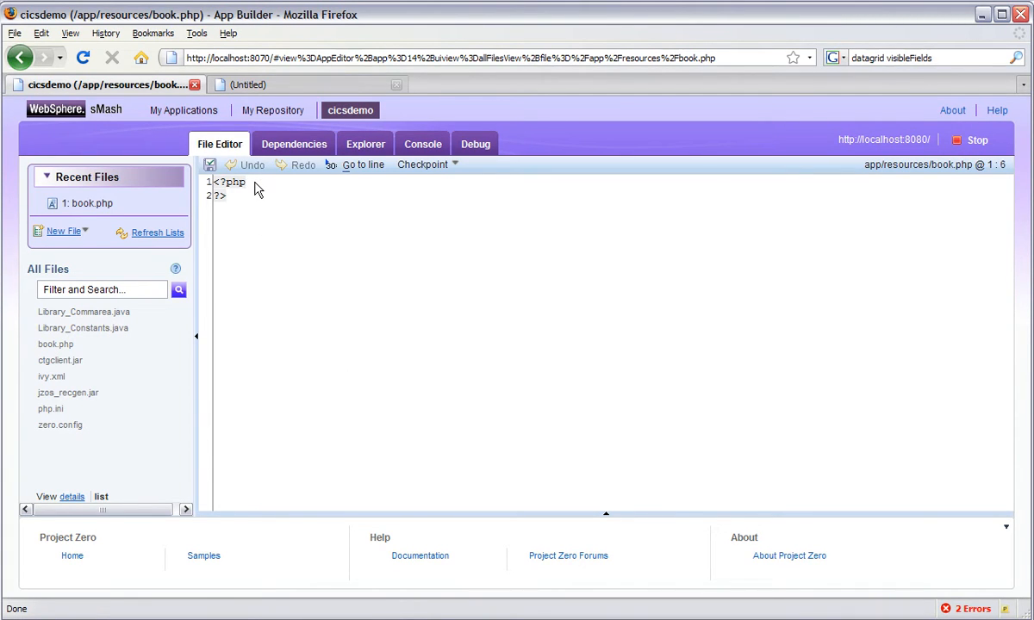
{"action": "mouse_move", "coordinate": [216, 184]}
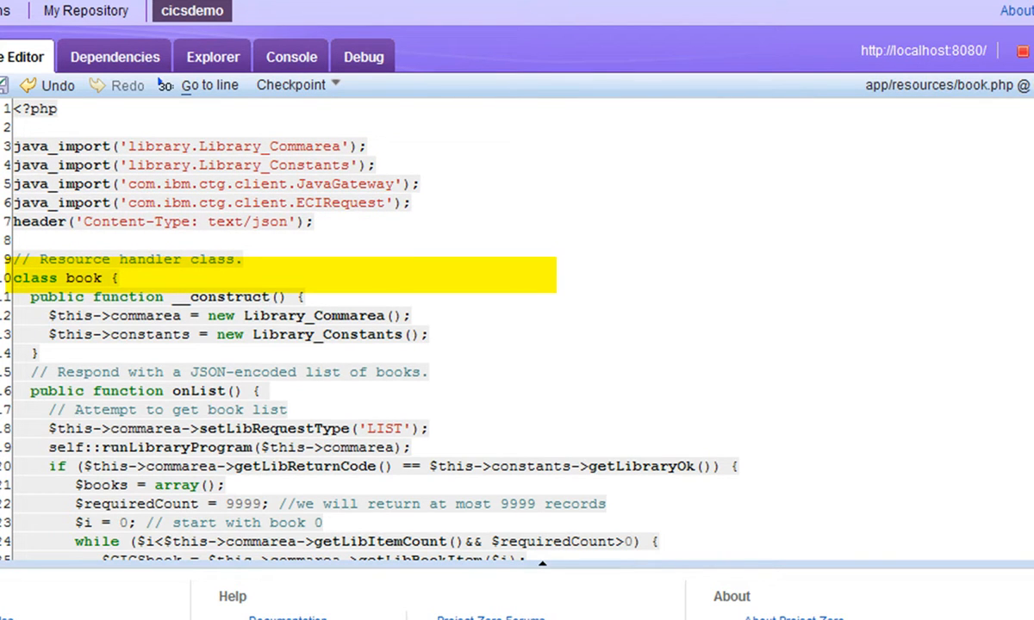
Step: Scroll through book.php's onList, runLibraryProgram, getBookInfo and errorExit functions
{"action": "scroll", "scroll_direction": "down", "scroll_amount": 3}
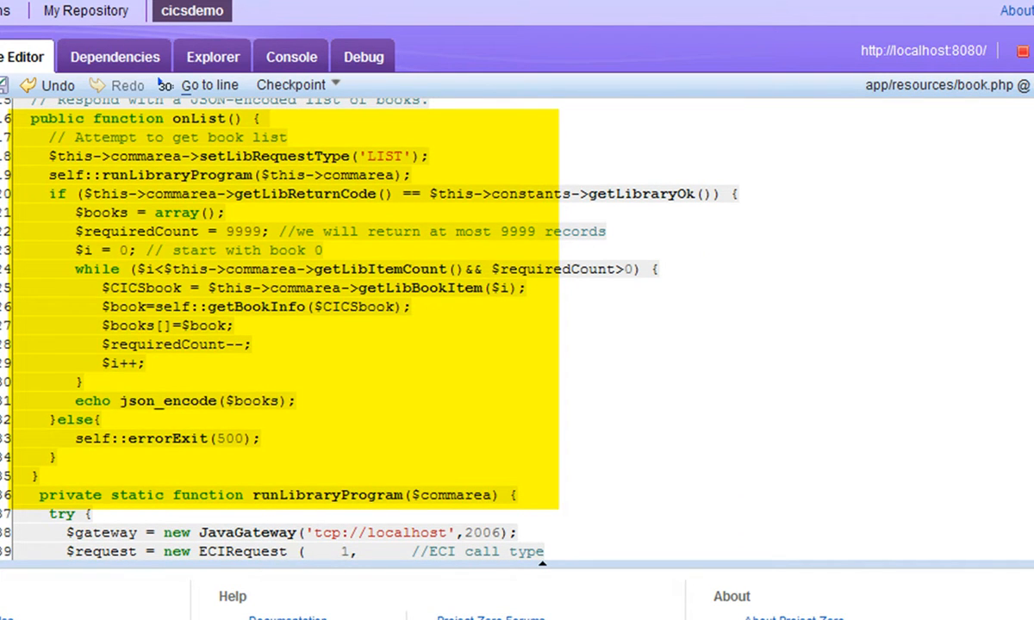
{"action": "scroll", "scroll_direction": "down", "scroll_amount": 3}
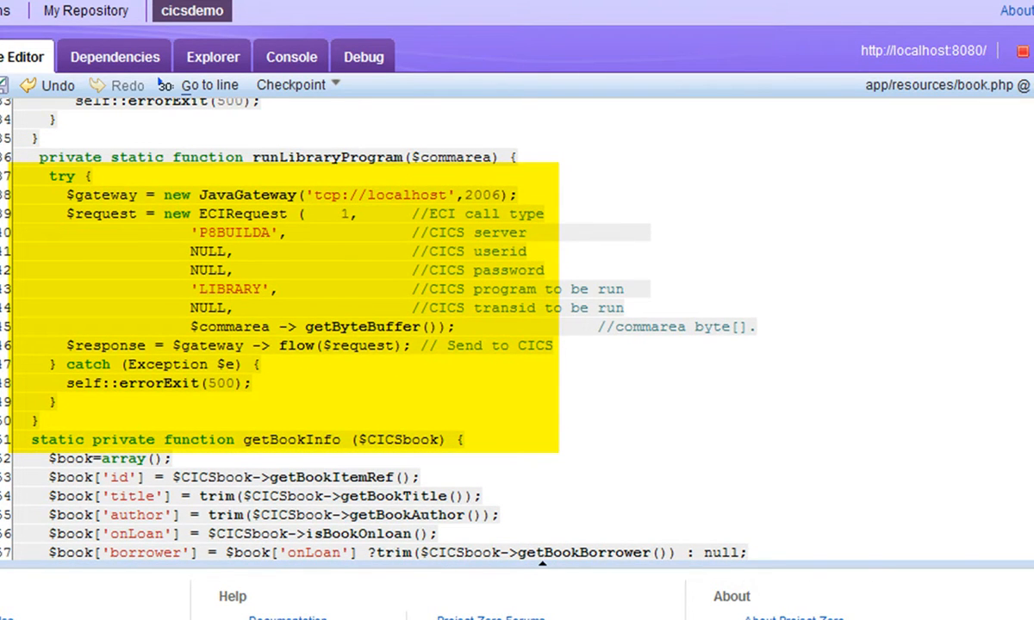
{"action": "scroll", "scroll_direction": "down", "scroll_amount": 3}
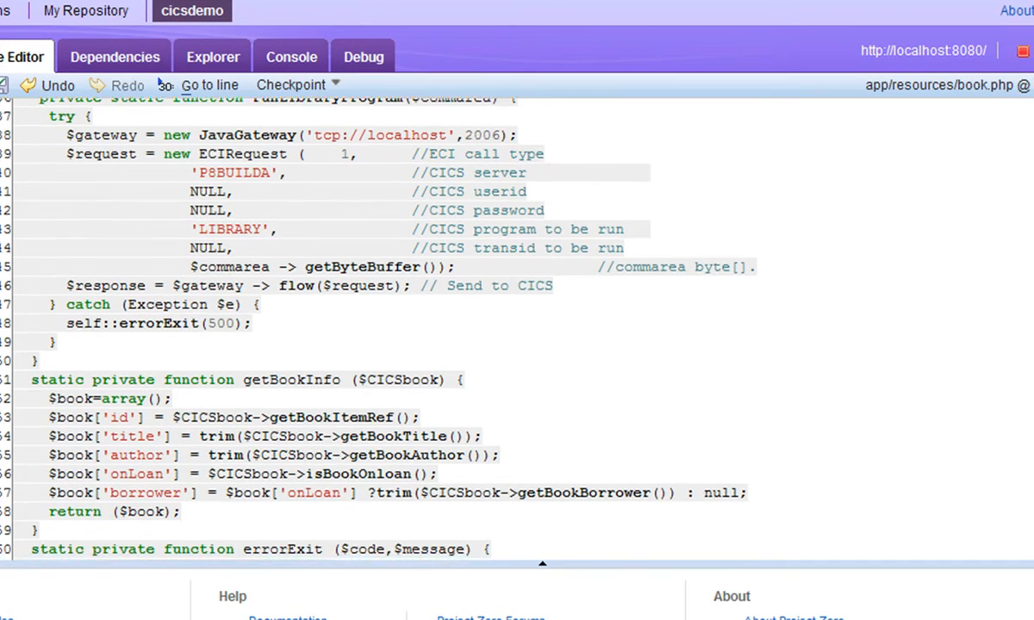
{"action": "scroll", "scroll_direction": "down", "scroll_amount": 3}
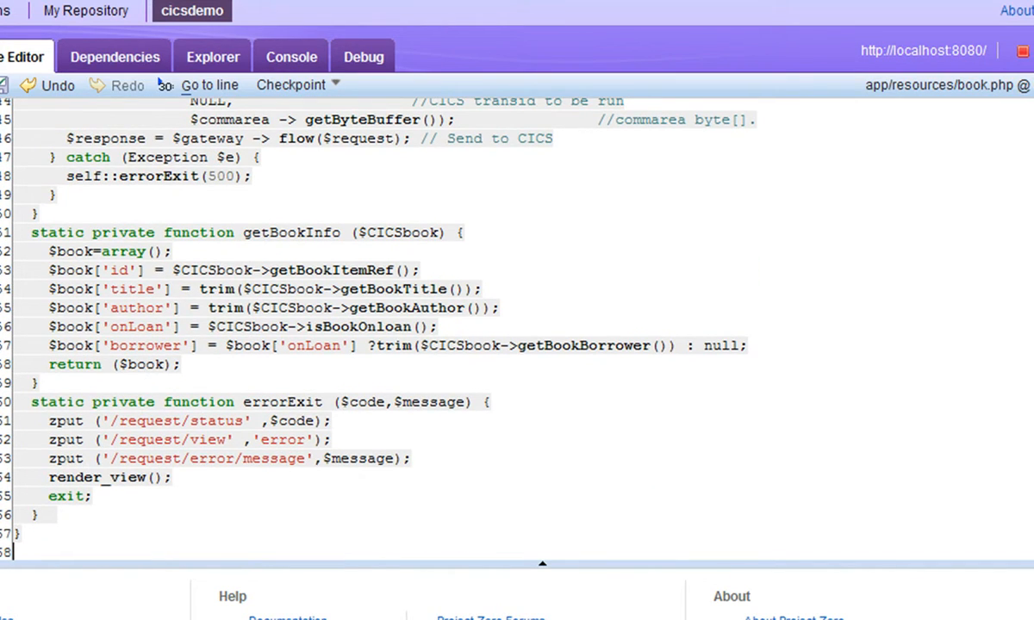
{"action": "mouse_move", "coordinate": [259, 25]}
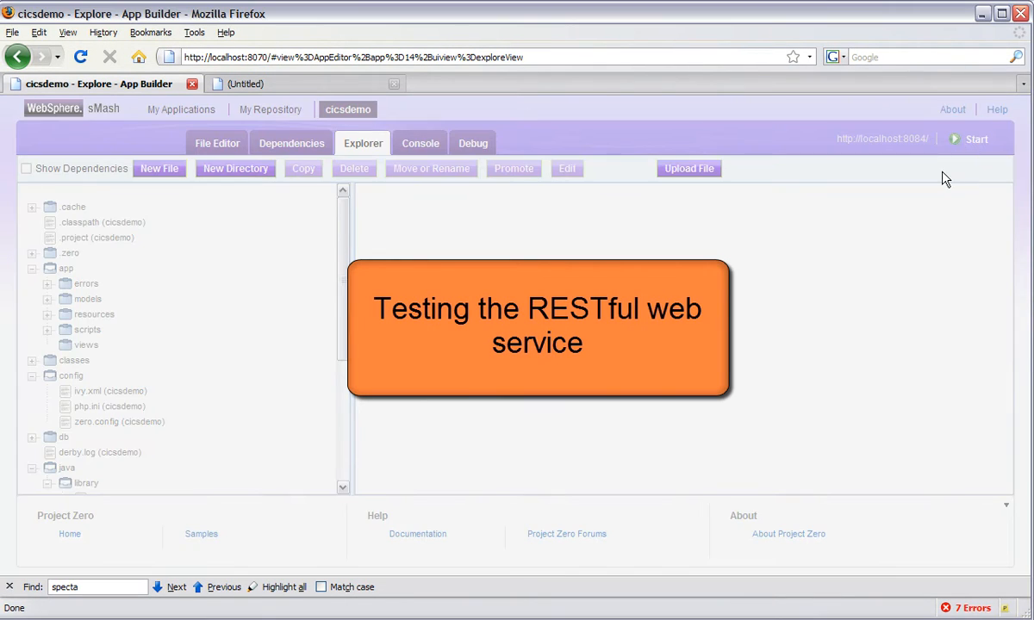
Step: Start the cicsdemo application from the App Builder header
{"action": "left_click", "coordinate": [976, 139]}
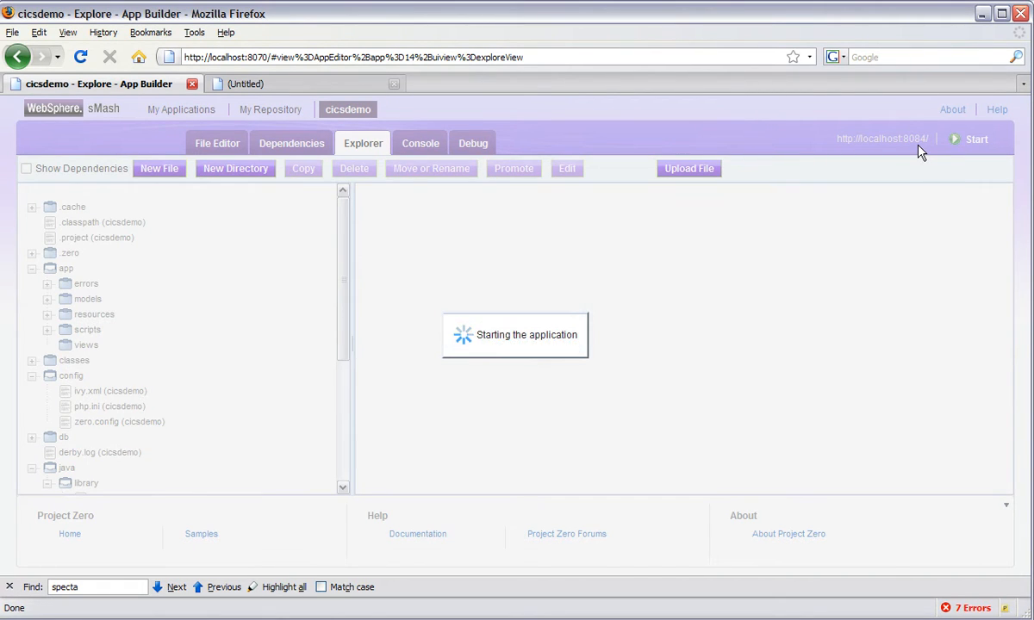
{"action": "left_click", "coordinate": [971, 138]}
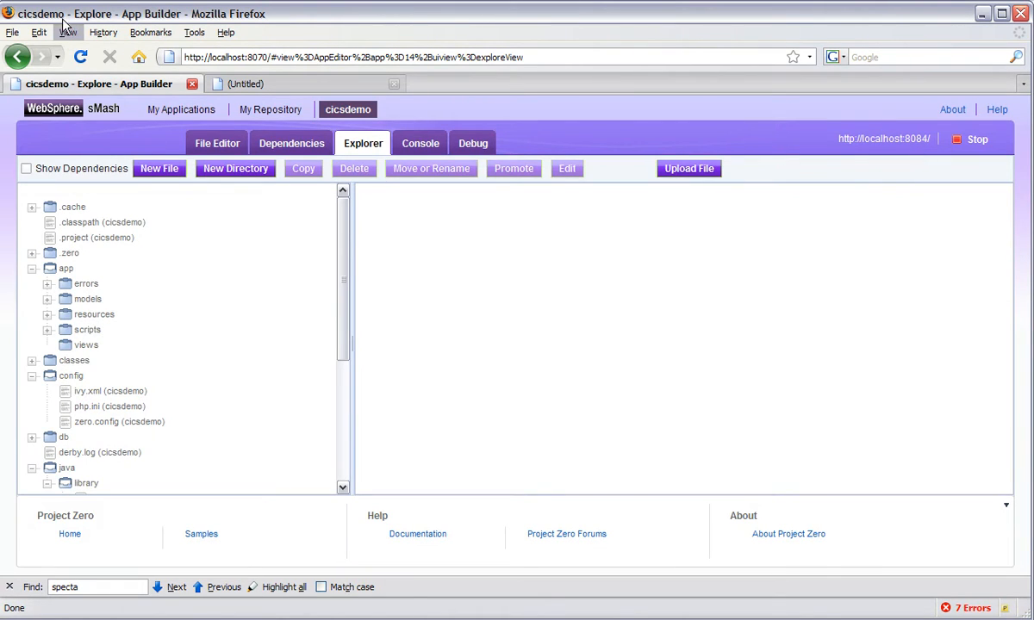
{"action": "mouse_move", "coordinate": [12, 32]}
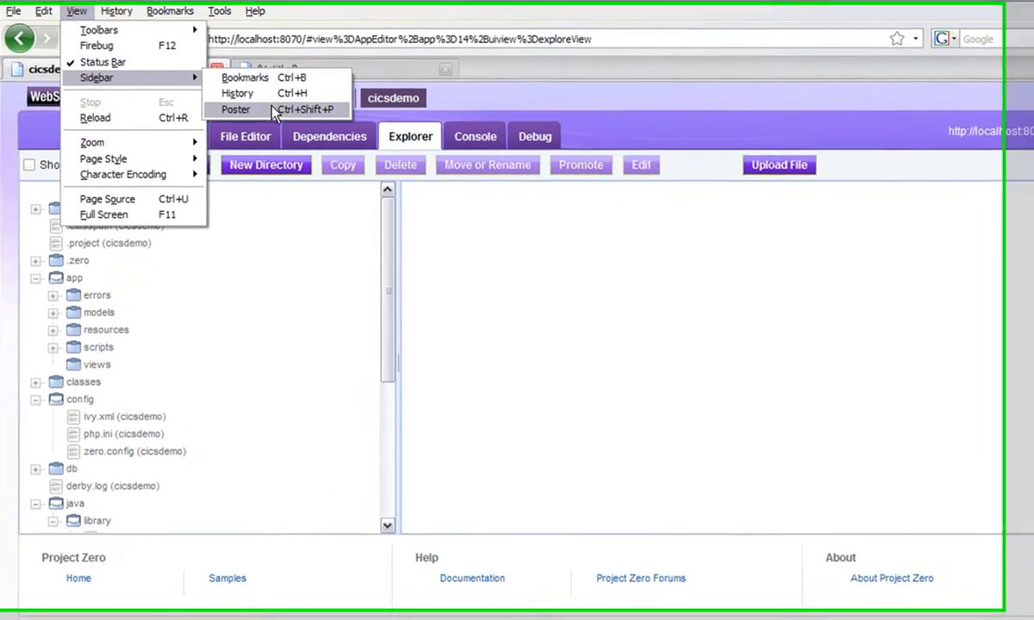
{"action": "left_click", "coordinate": [236, 109]}
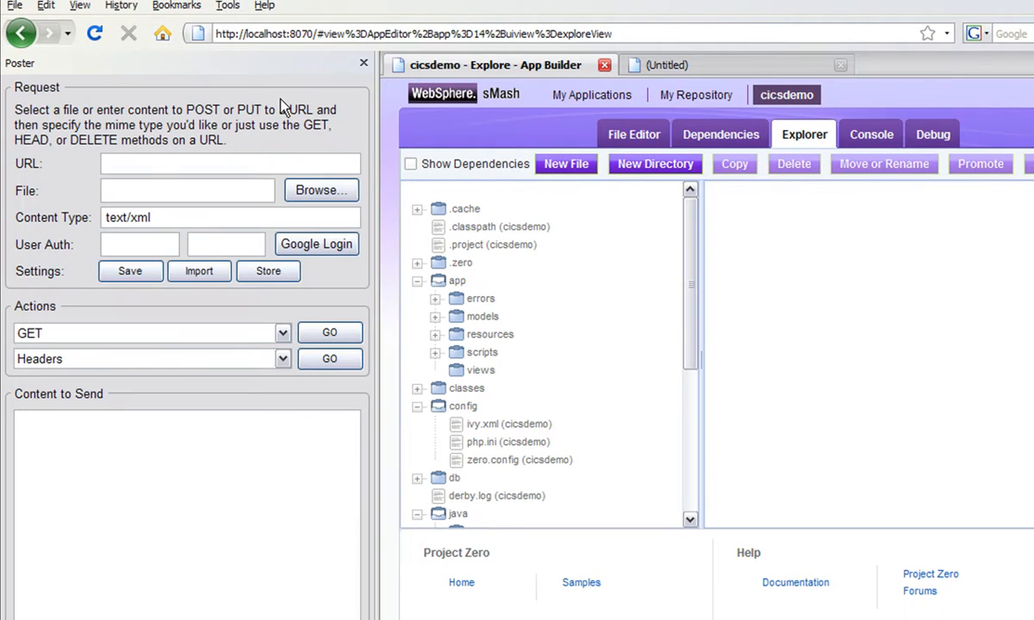
{"action": "type", "text": "http://localhost:8084/"}
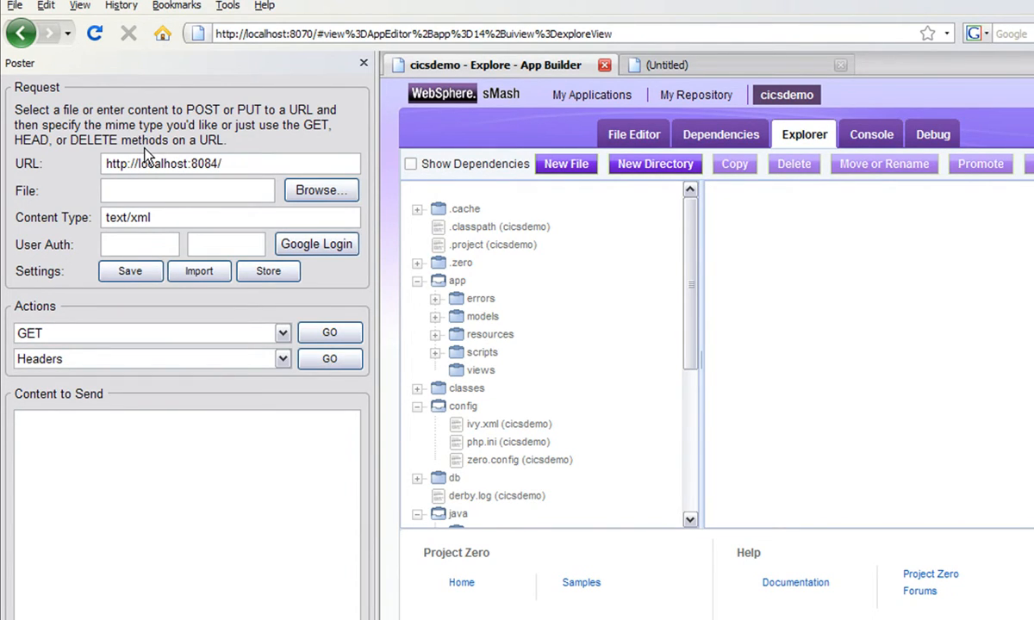
{"action": "type", "text": "resources"}
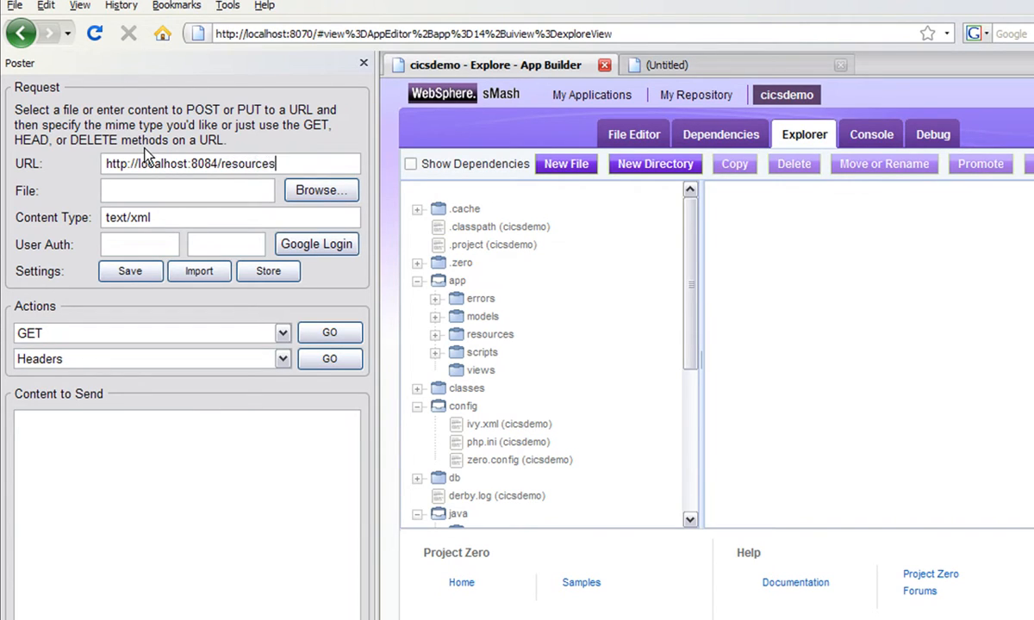
{"action": "type", "text": "/boo"}
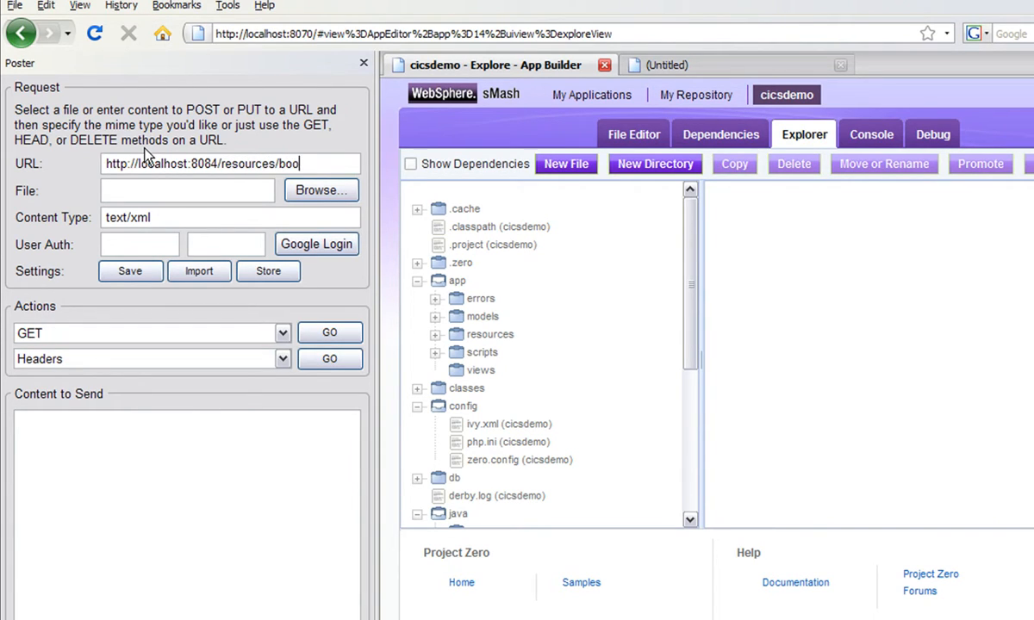
{"action": "left_click", "coordinate": [330, 333]}
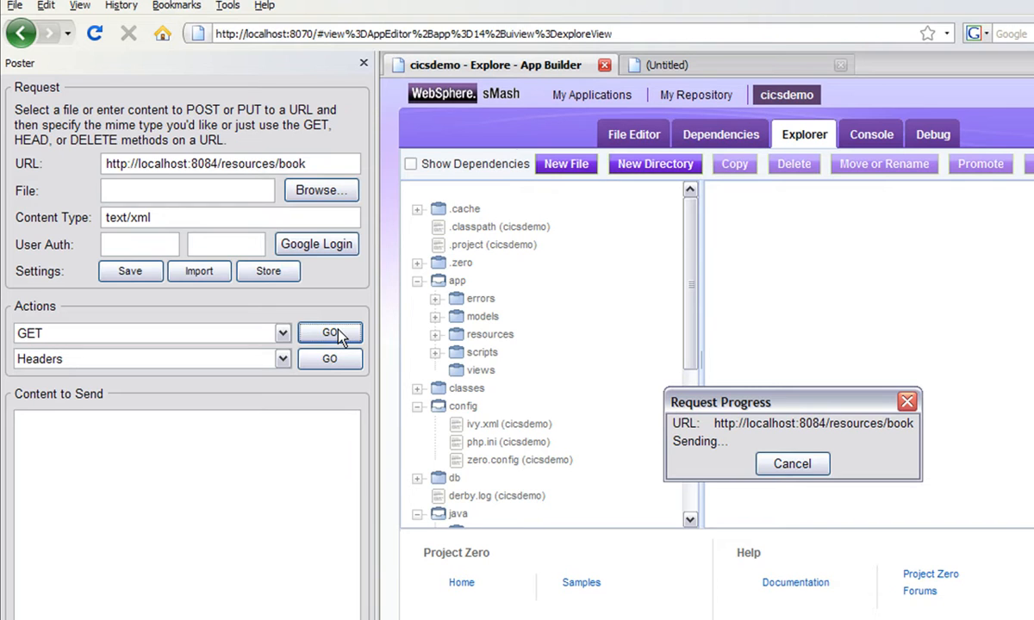
{"action": "left_click", "coordinate": [330, 333]}
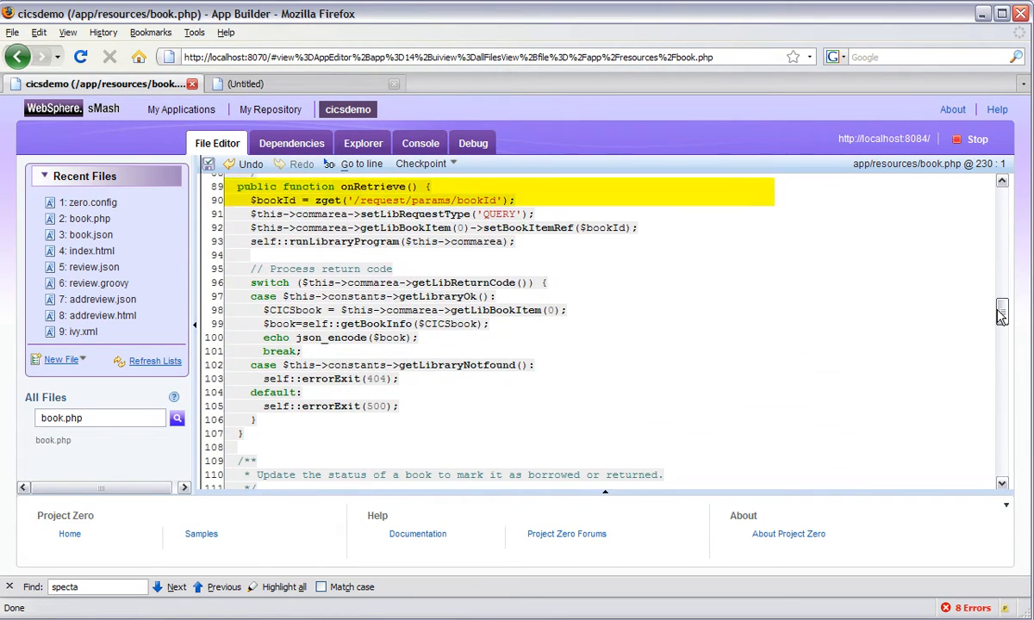
Step: Scroll book.php down to the onRetrieve and onUpdate handlers
{"action": "scroll", "scroll_direction": "down", "scroll_amount": 3}
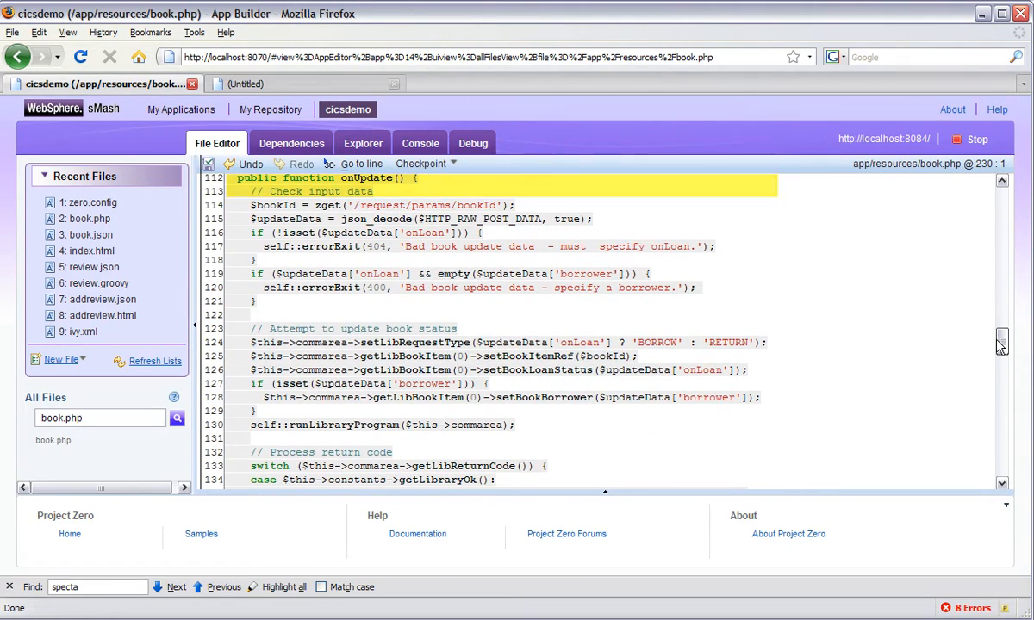
{"action": "scroll", "scroll_direction": "down", "scroll_amount": 3}
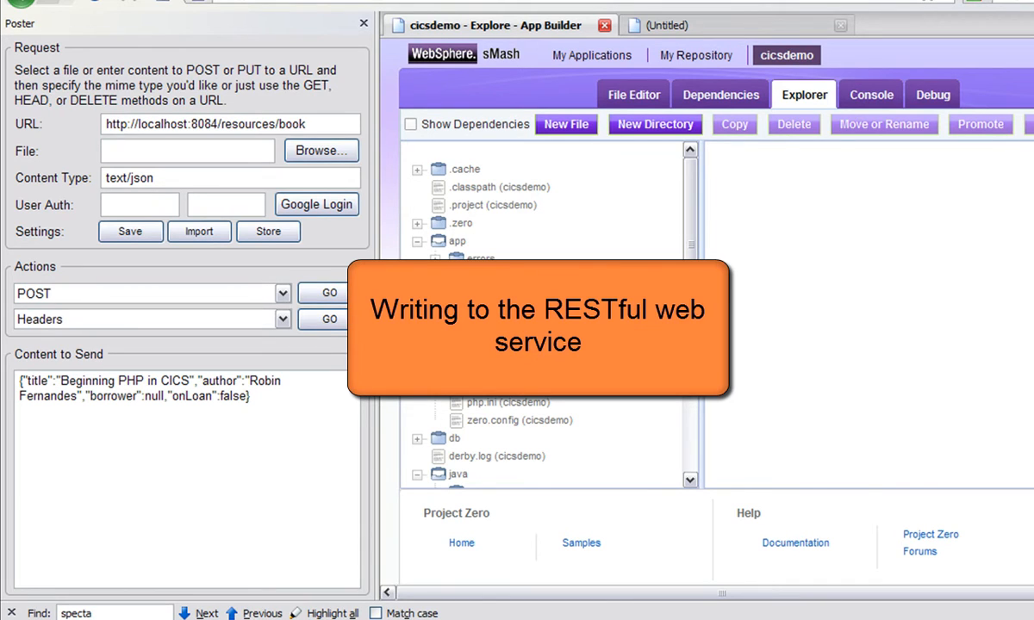
Step: POST the 'Beginning PHP in CICS' book JSON as text/json from Poster
{"action": "left_click", "coordinate": [418, 240]}
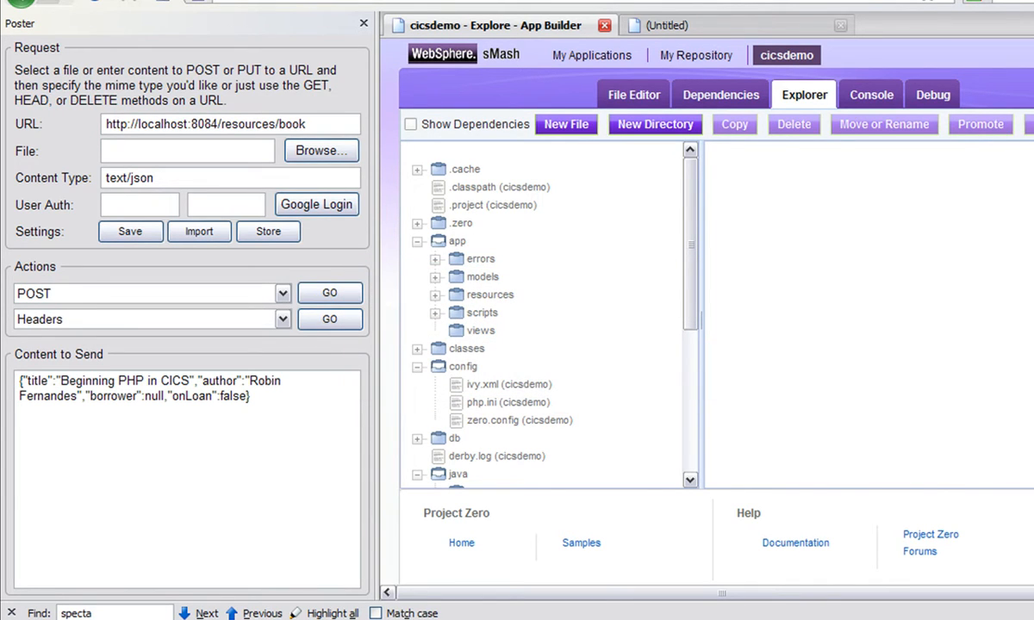
{"action": "mouse_move", "coordinate": [267, 386]}
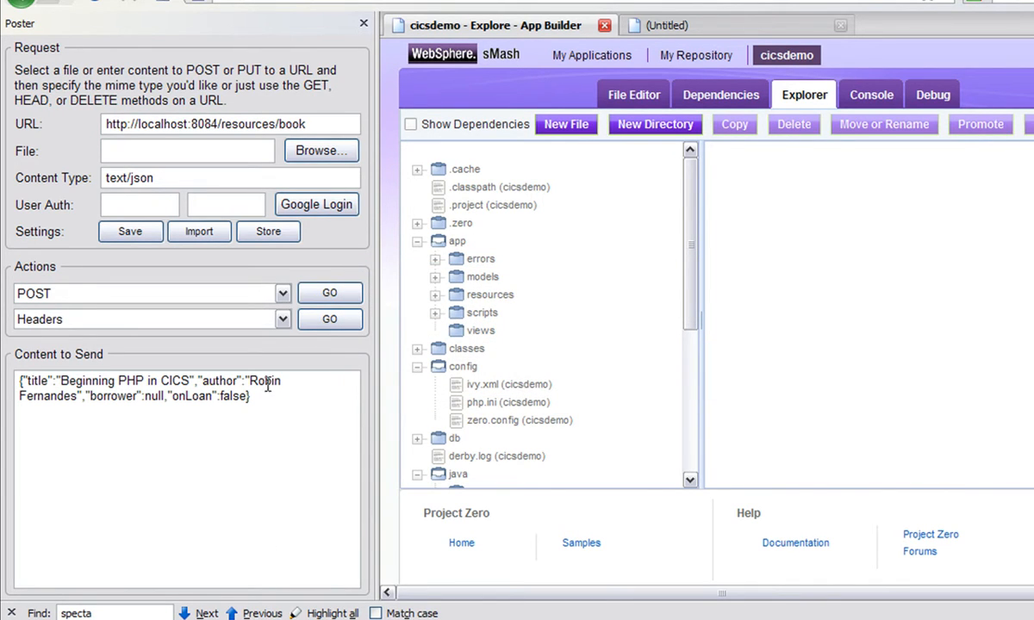
{"action": "mouse_move", "coordinate": [341, 92]}
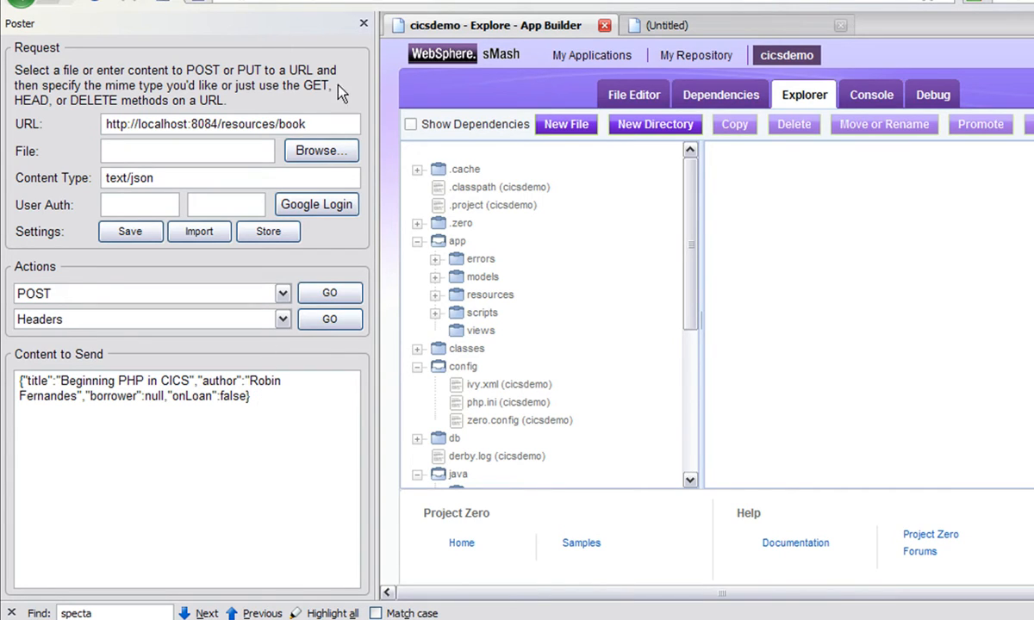
{"action": "left_click", "coordinate": [329, 293]}
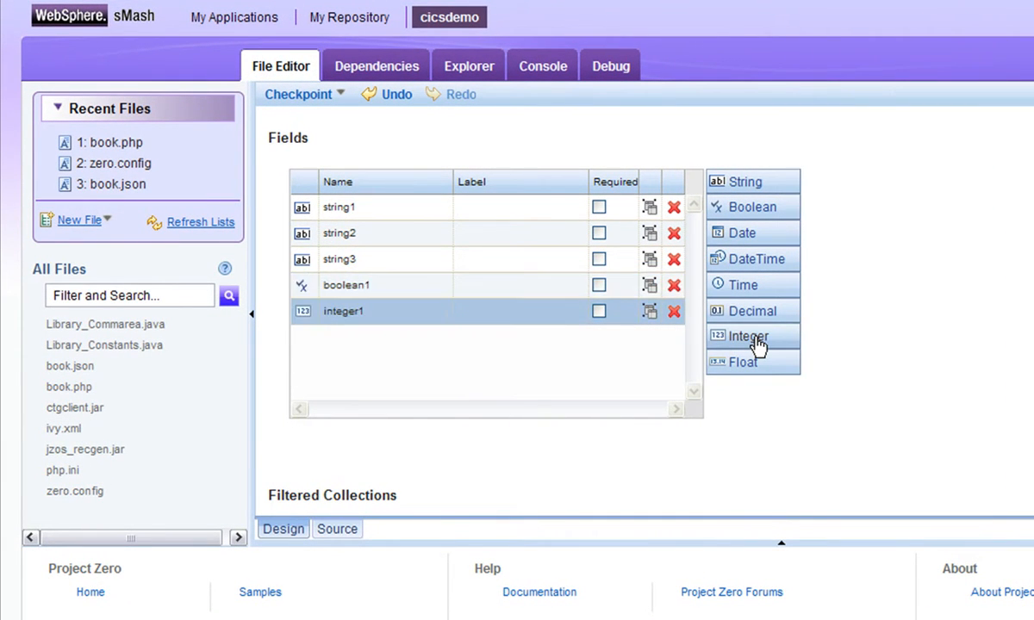
Step: Select the first string field, string1, so it can be renamed
{"action": "left_click", "coordinate": [370, 206]}
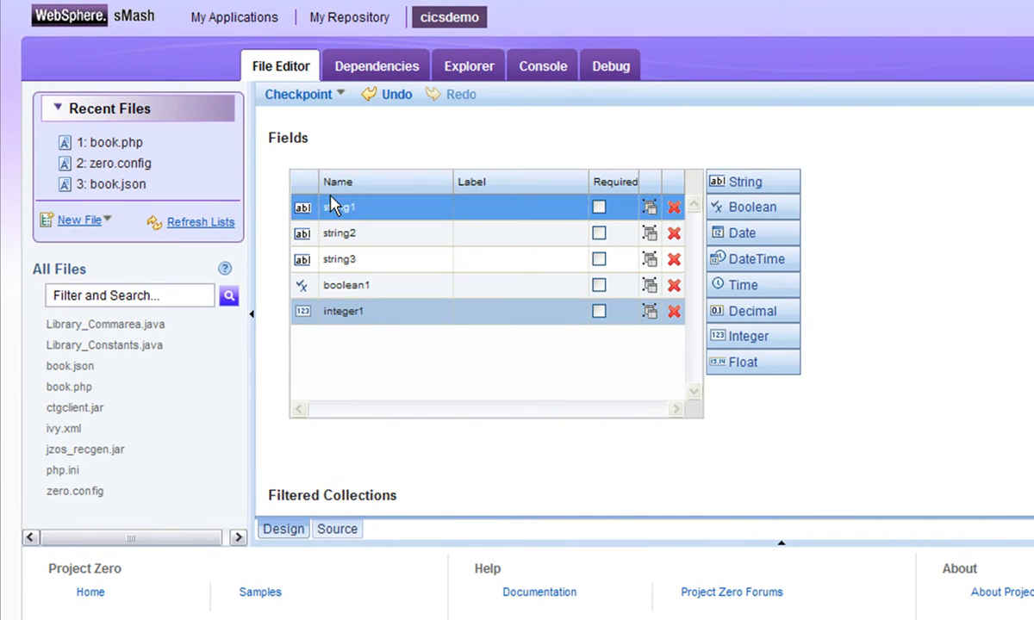
{"action": "mouse_move", "coordinate": [334, 210]}
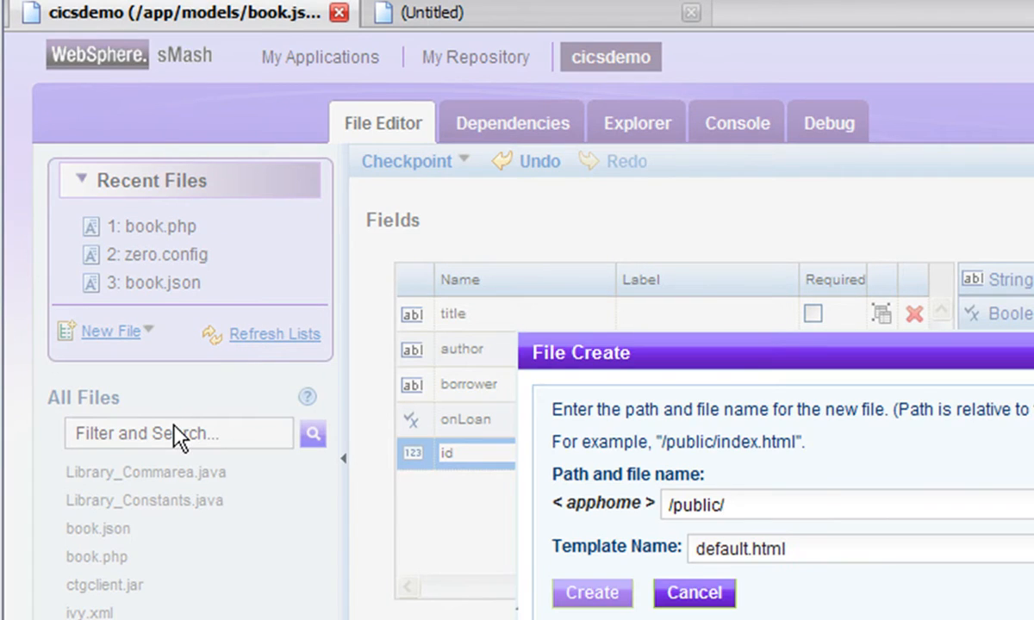
Step: Create /public/index.html and add the missing zero.dojo dependency
{"action": "type", "text": "index.html"}
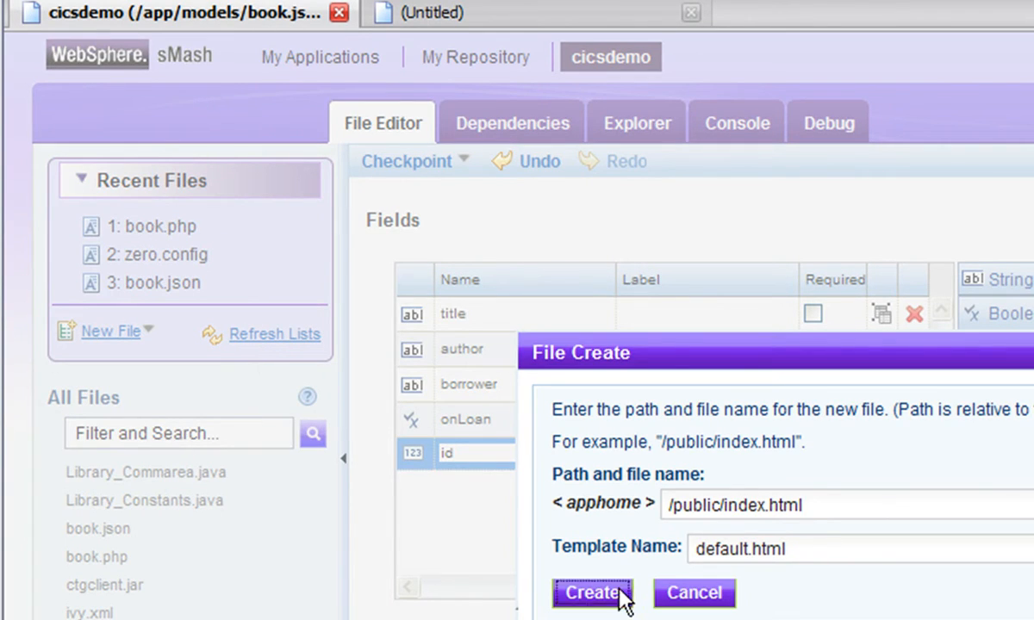
{"action": "left_click", "coordinate": [591, 593]}
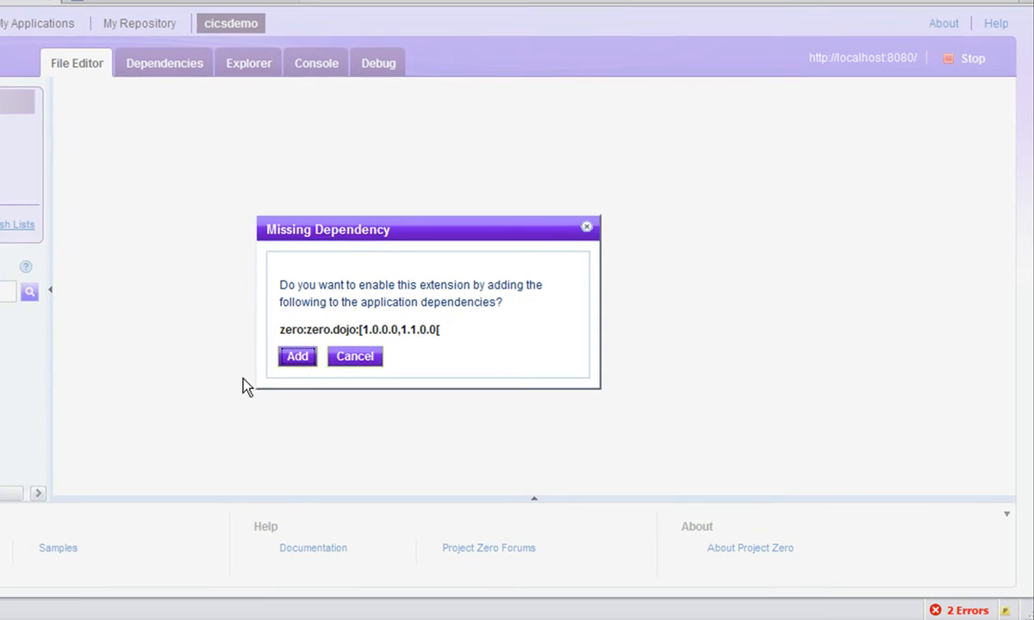
{"action": "left_click", "coordinate": [296, 356]}
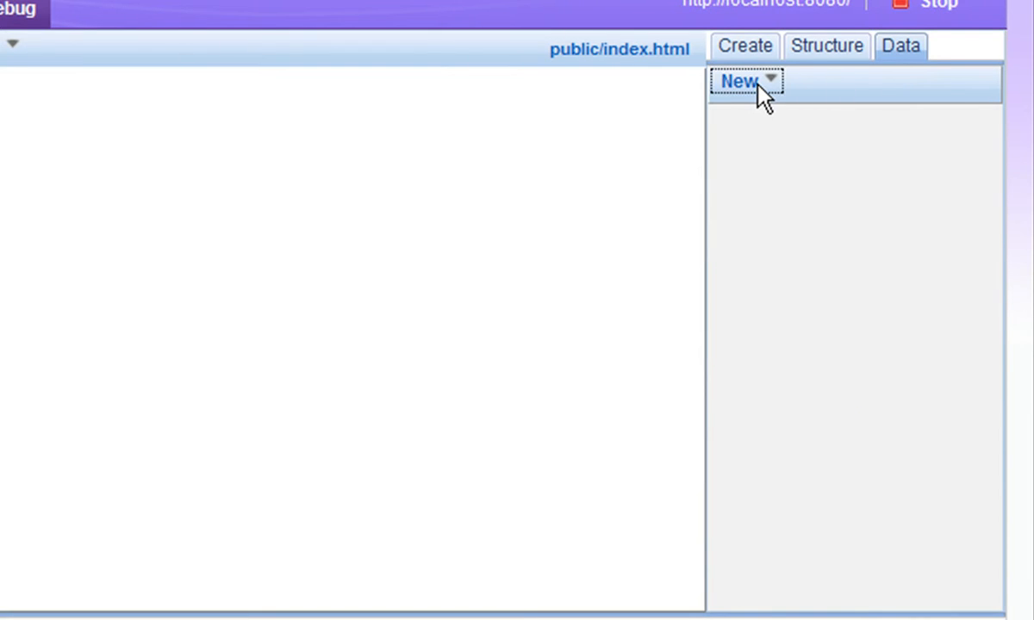
Step: Add a ZRM store named bookstore on the book collection to index.html
{"action": "left_click", "coordinate": [737, 81]}
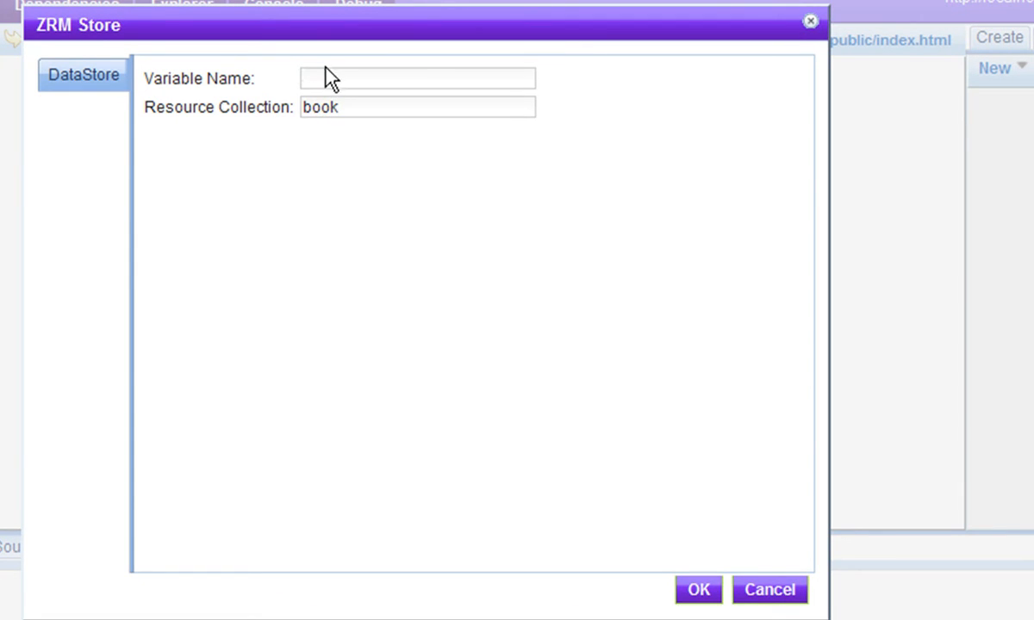
{"action": "type", "text": "bookstor"}
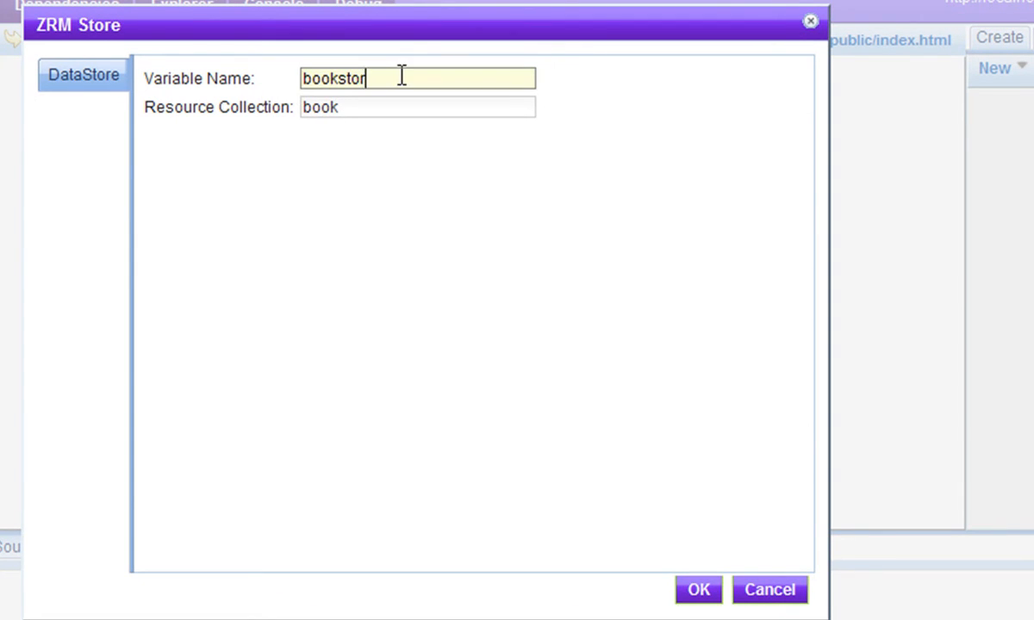
{"action": "left_click", "coordinate": [698, 590]}
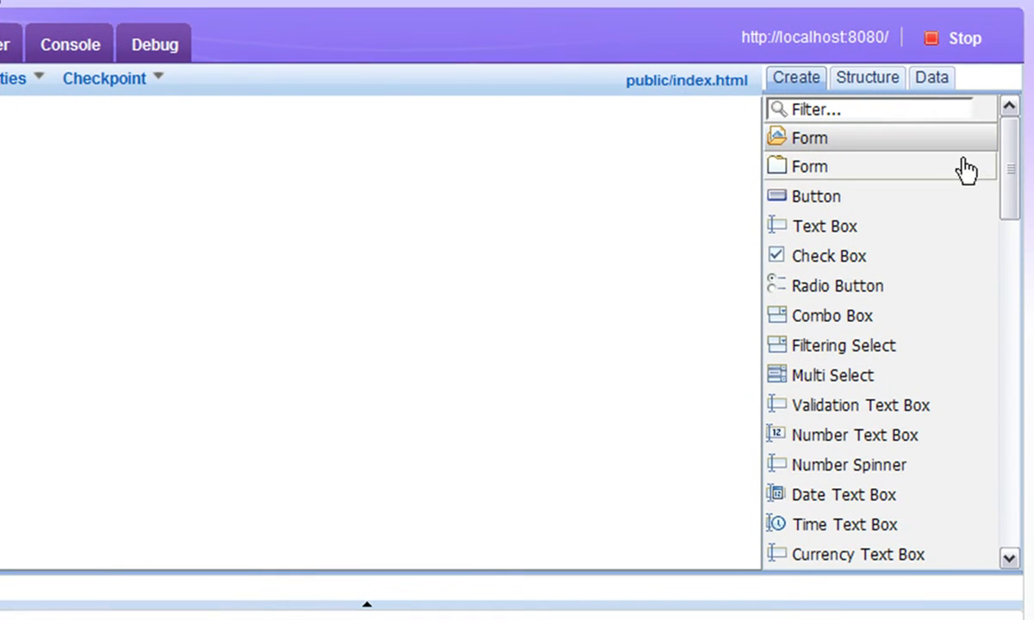
Step: Place a ZRM data grid on the canvas with ID BookGrid and data store bookstore
{"action": "scroll", "scroll_direction": "down", "scroll_amount": 3}
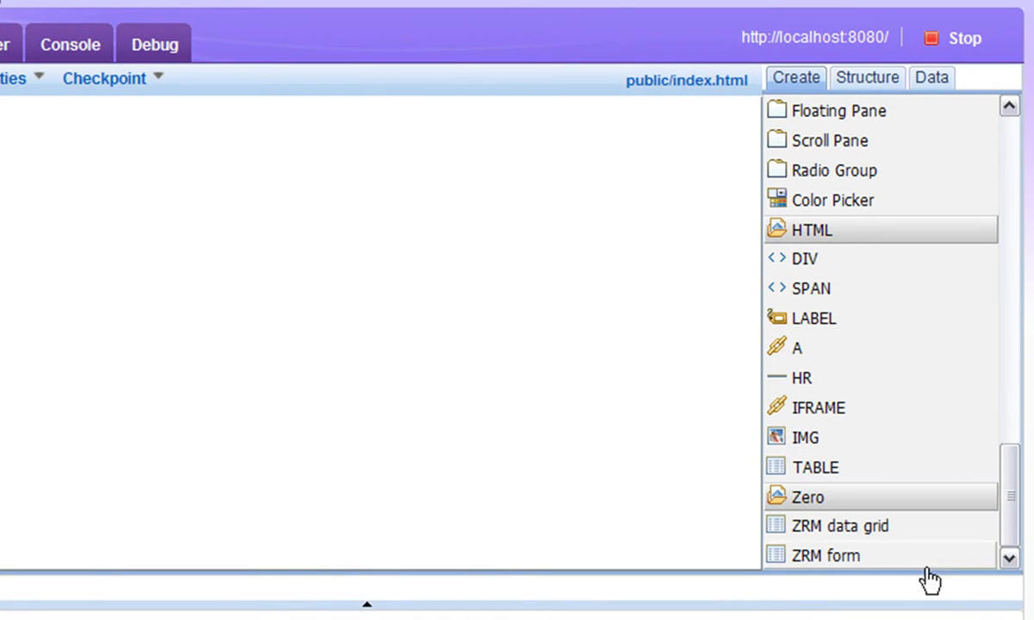
{"action": "mouse_move", "coordinate": [883, 539]}
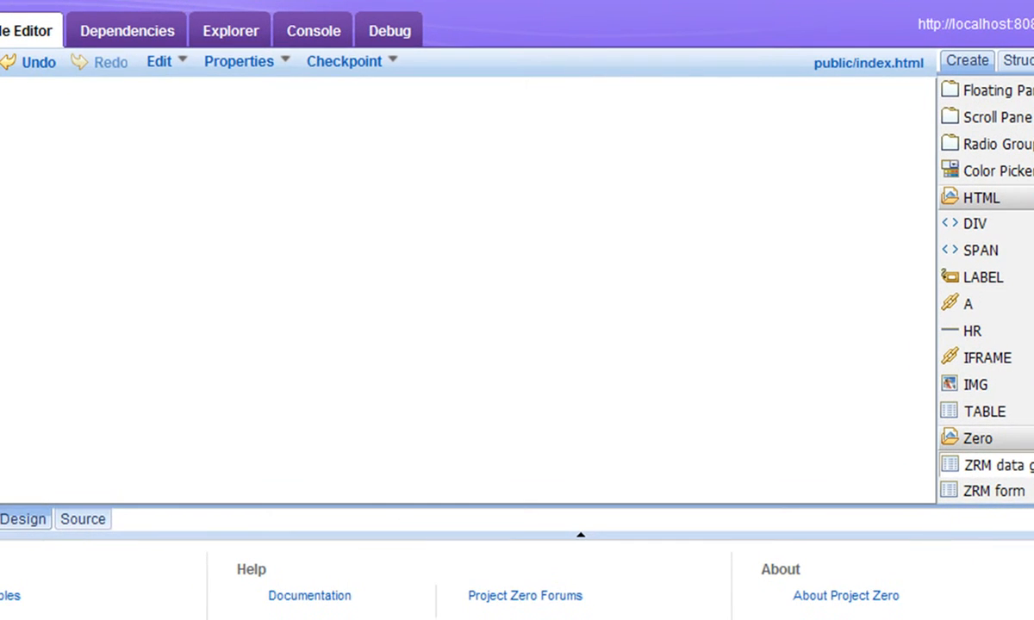
{"action": "left_click_drag", "start_coordinate": [146, 155], "coordinate": [560, 439]}
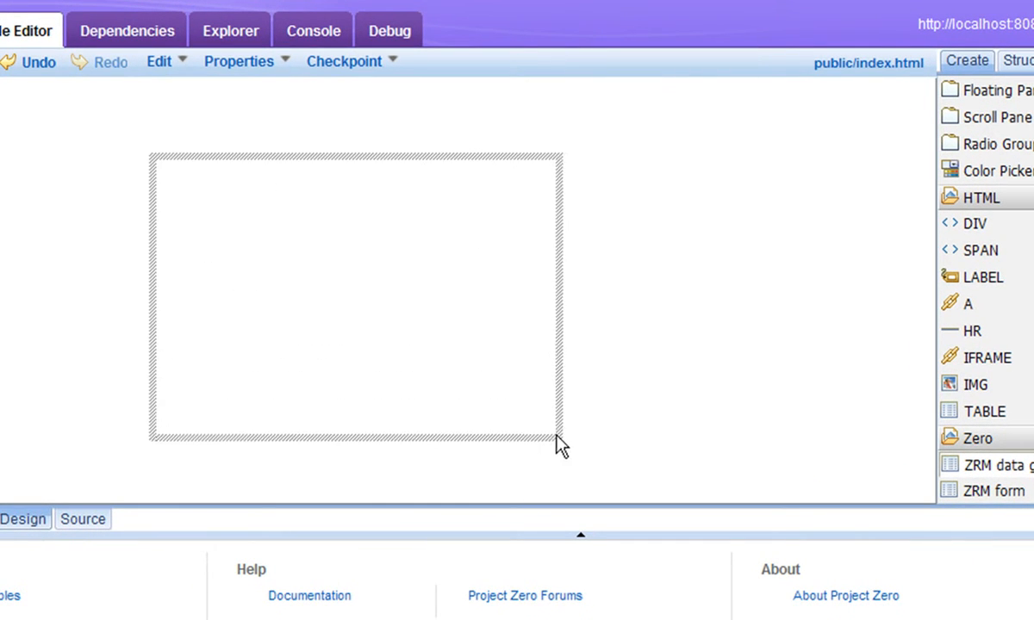
{"action": "left_click_drag", "start_coordinate": [560, 444], "coordinate": [599, 453]}
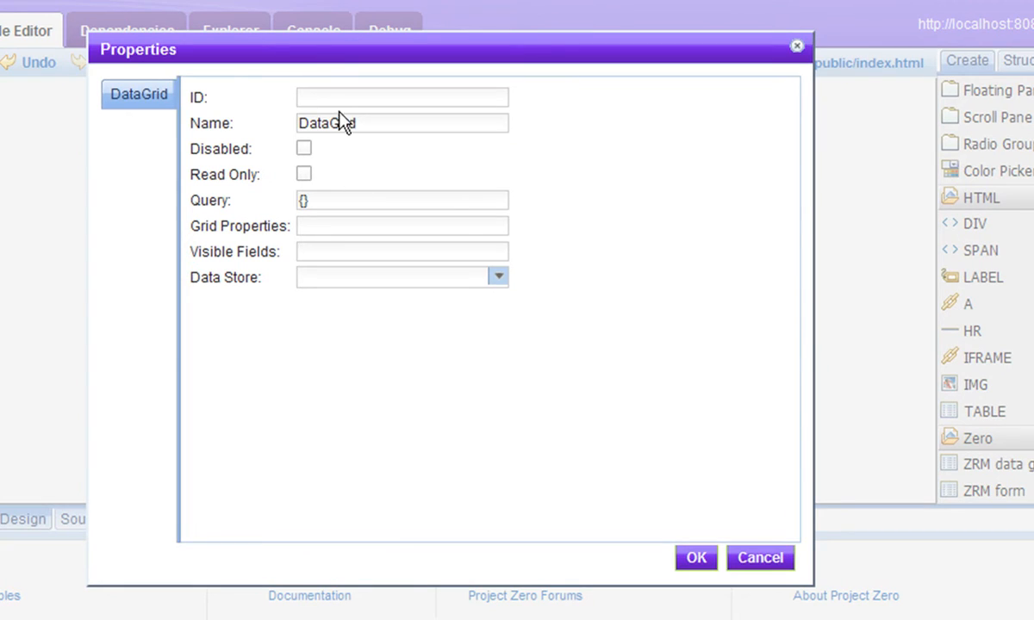
{"action": "type", "text": "BookGrid"}
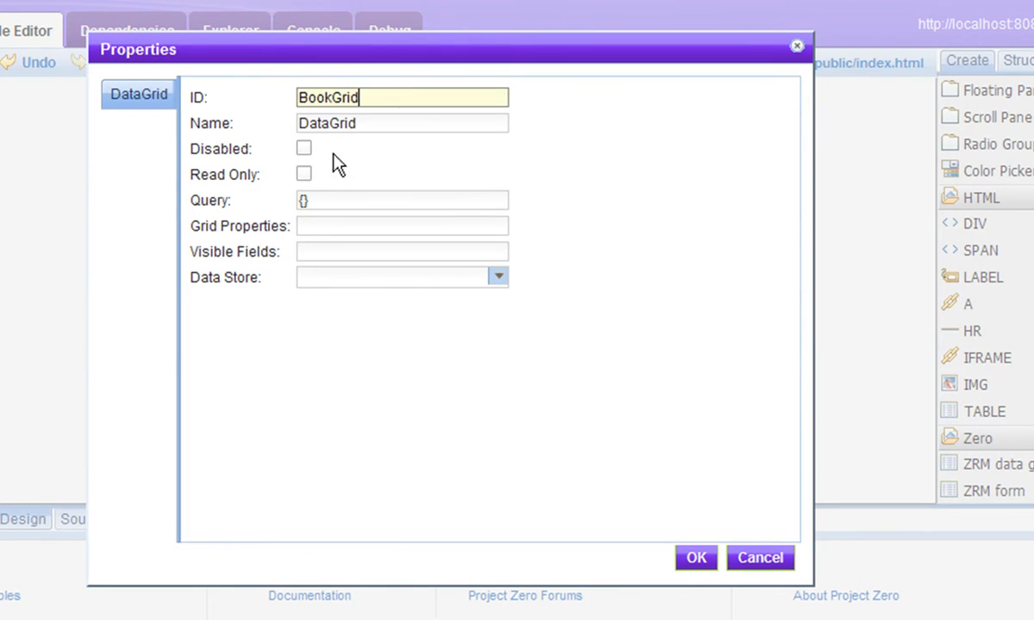
{"action": "type", "text": "bookstore"}
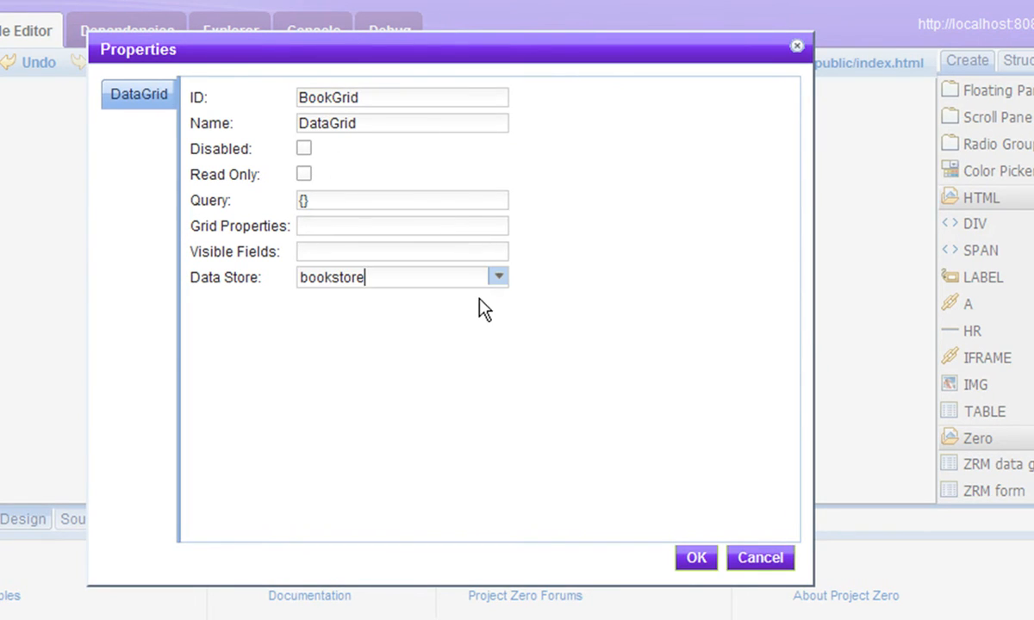
{"action": "left_click", "coordinate": [696, 558]}
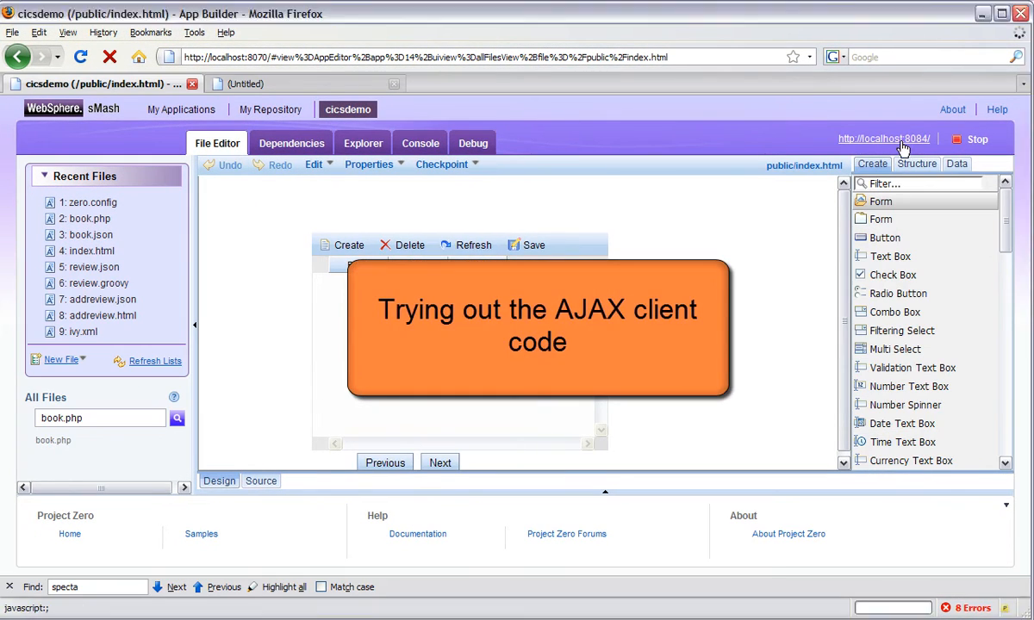
Step: Run the app at localhost:8084 and save 'Introduction to Fly Fishing' by Fly fisher
{"action": "left_click", "coordinate": [883, 139]}
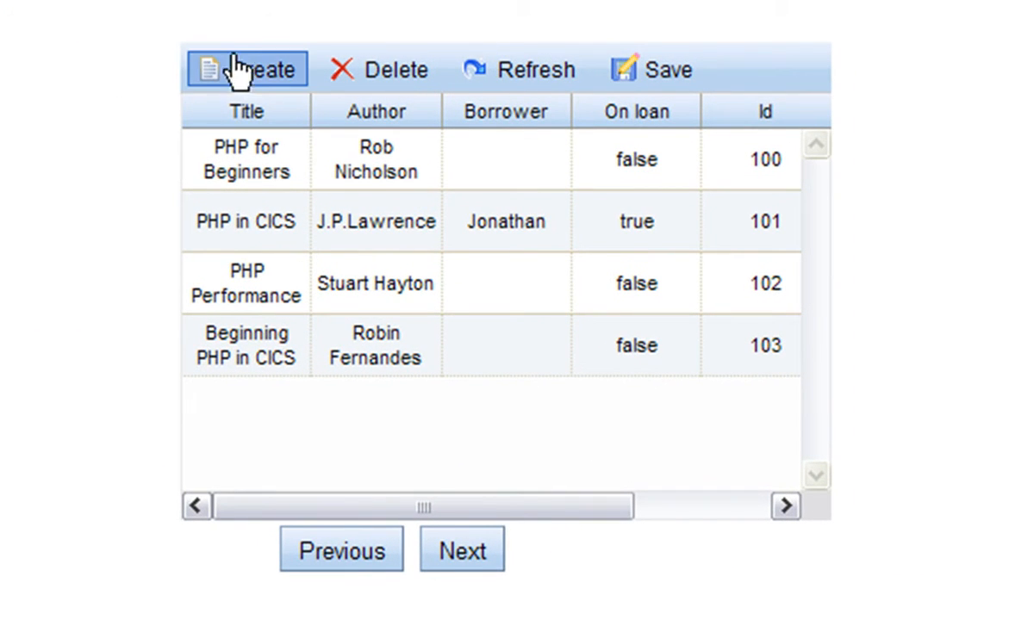
{"action": "left_click", "coordinate": [247, 69]}
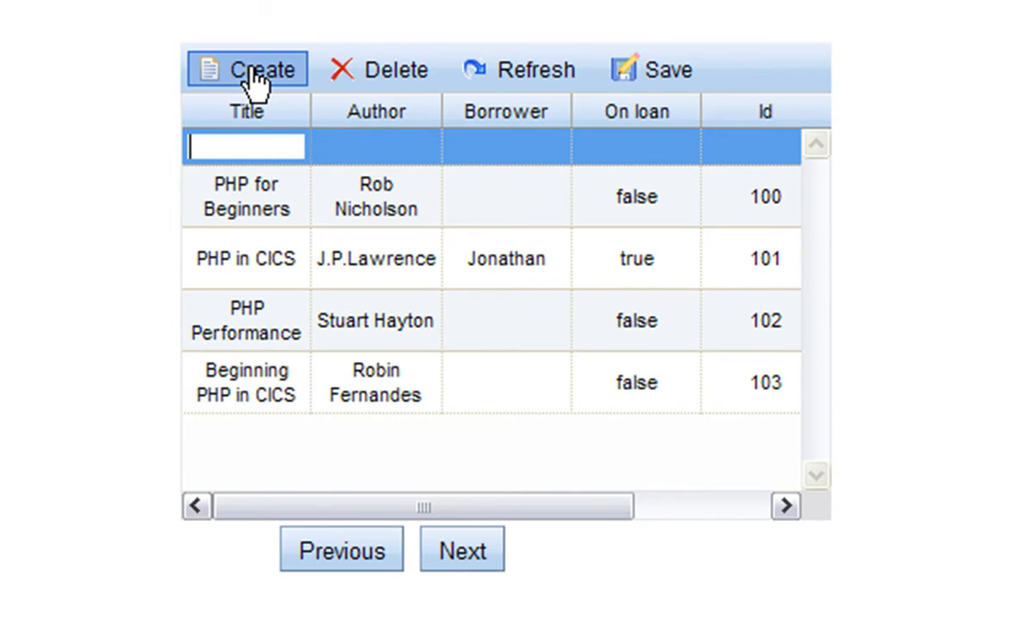
{"action": "type", "text": "Intro"}
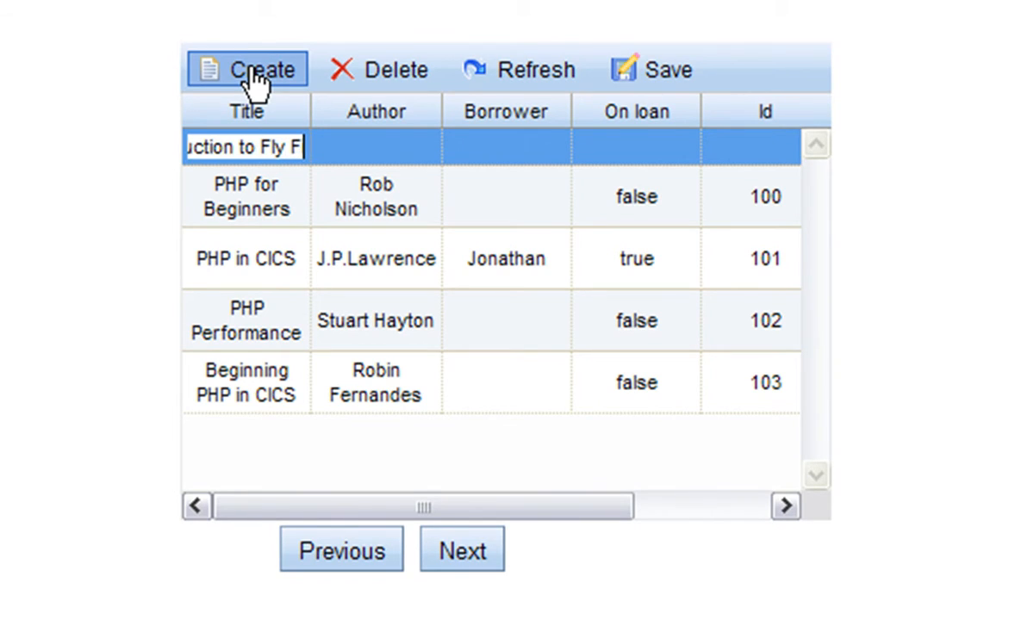
{"action": "mouse_move", "coordinate": [336, 148]}
{"action": "type", "text": "Fly fisher"}
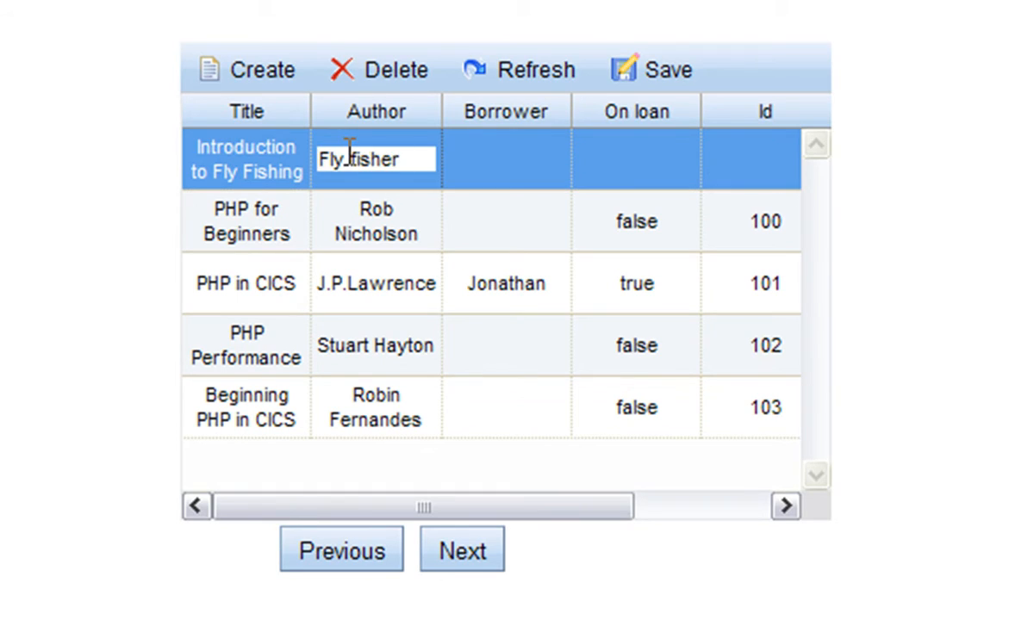
{"action": "left_click", "coordinate": [652, 70]}
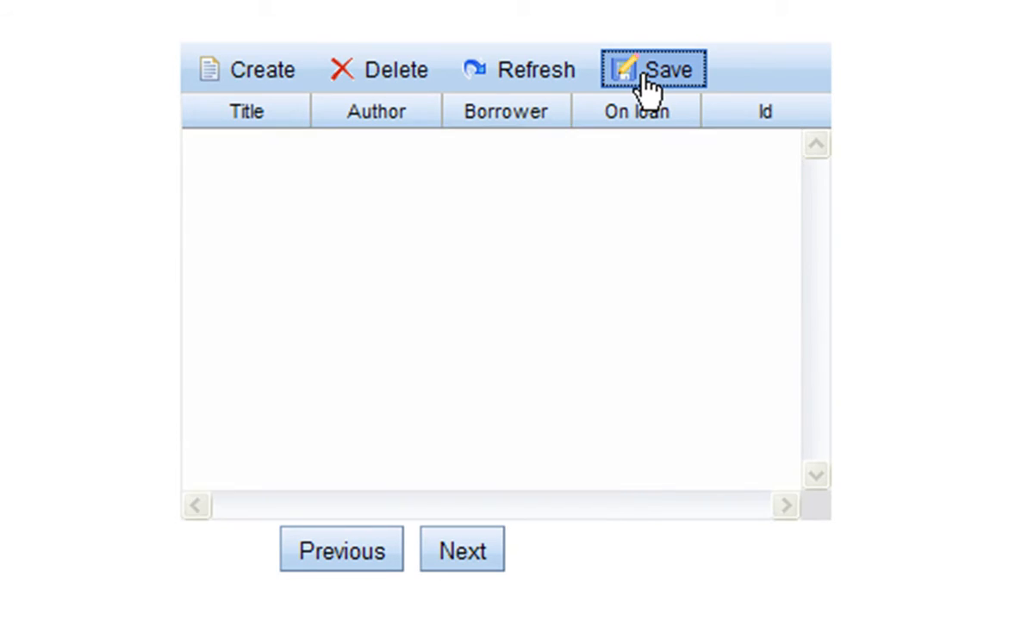
{"action": "left_click", "coordinate": [516, 70]}
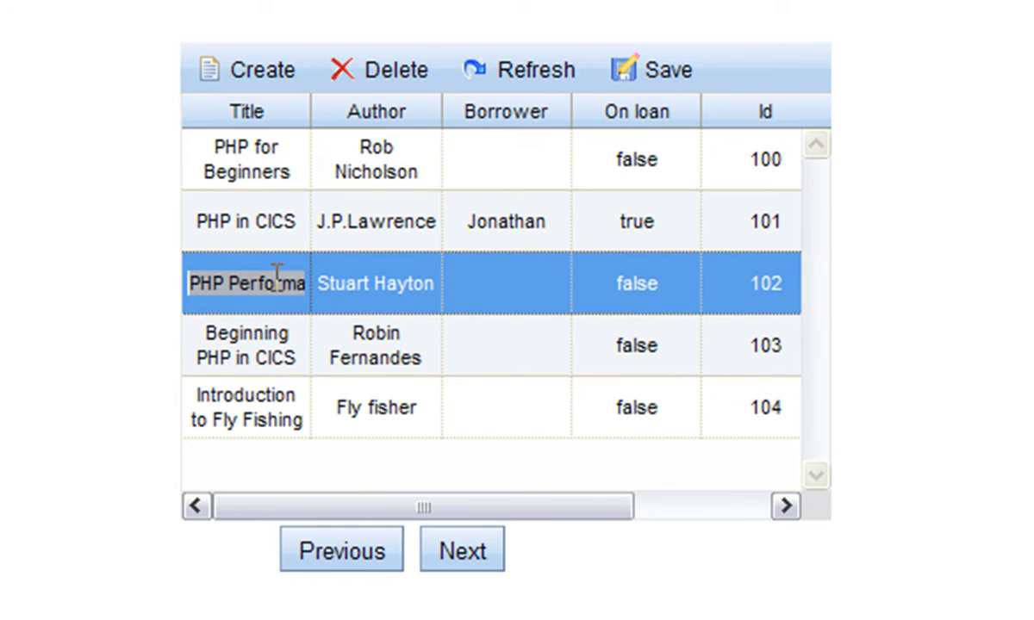
{"action": "left_click", "coordinate": [379, 69]}
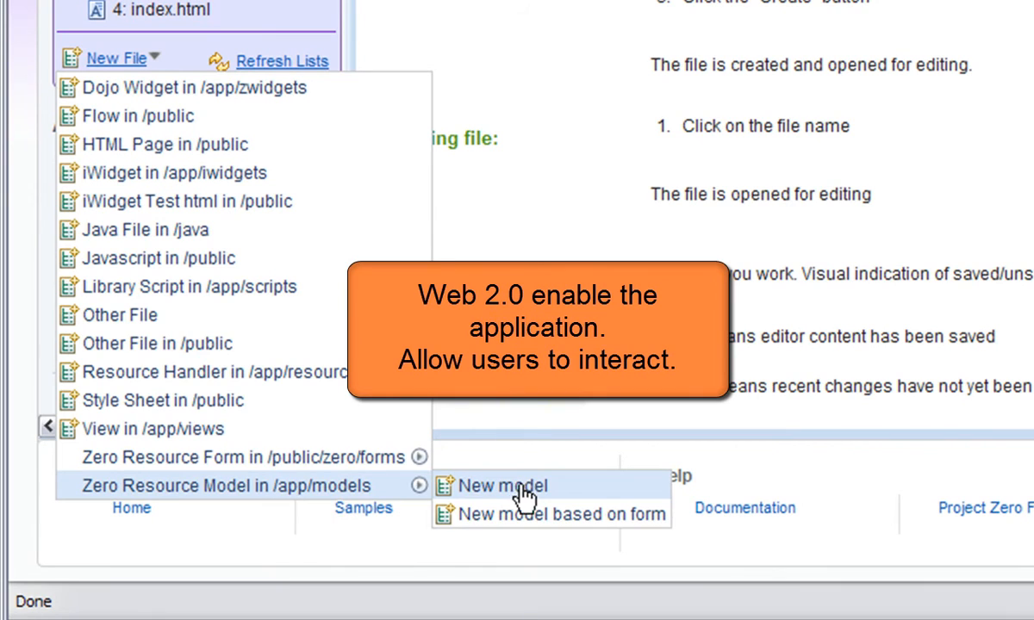
Step: Create review.json with integer bookID and string body and reviewer fields
{"action": "left_click", "coordinate": [504, 486]}
{"action": "type", "text": "/app/models/review.json"}
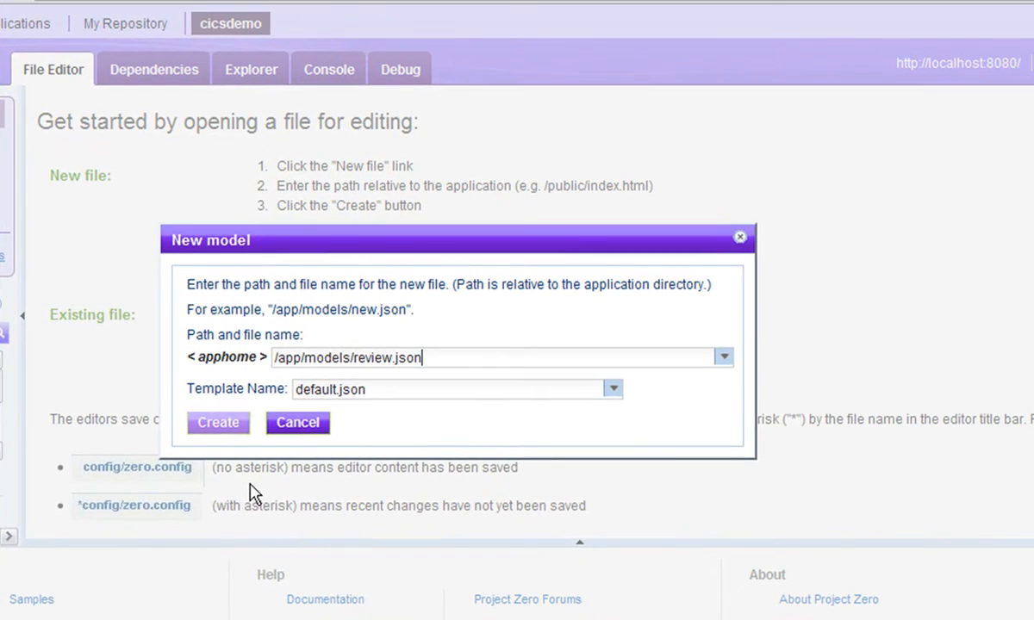
{"action": "left_click", "coordinate": [217, 423]}
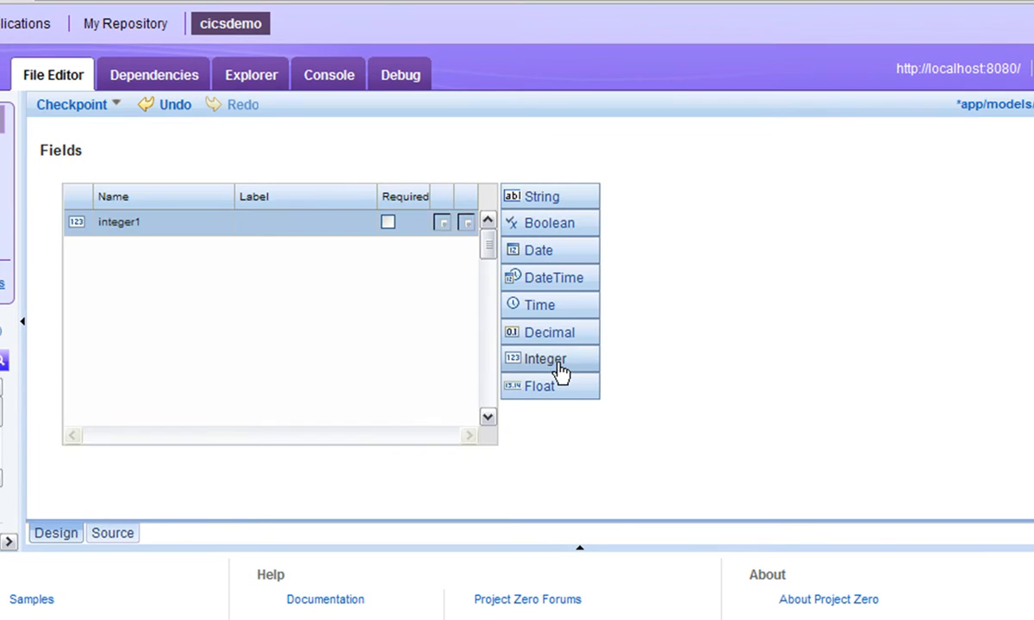
{"action": "left_click", "coordinate": [539, 196]}
{"action": "type", "text": "reviewer"}
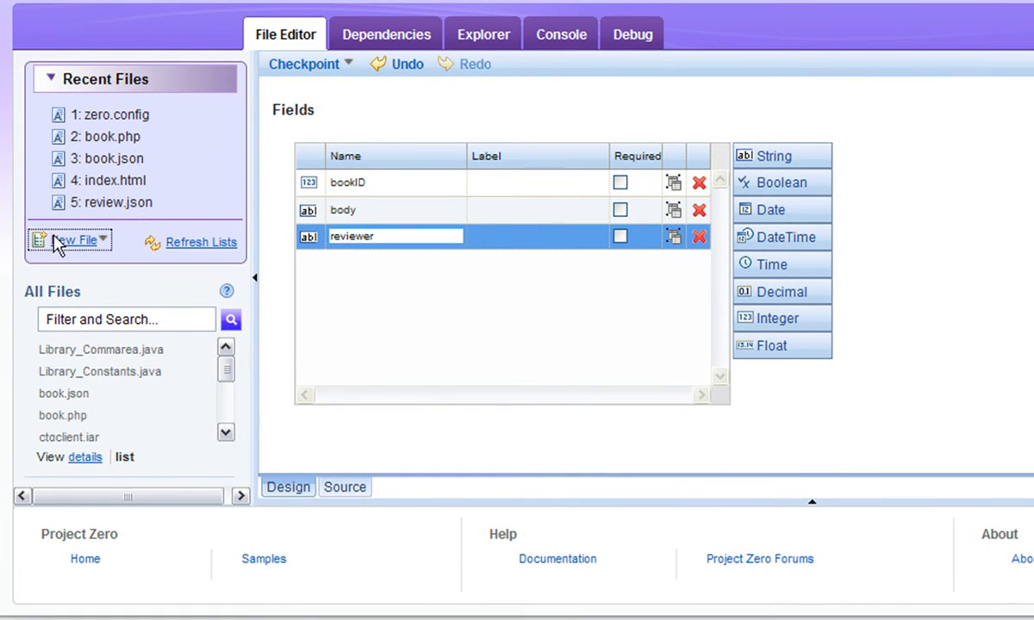
{"action": "left_click", "coordinate": [71, 240]}
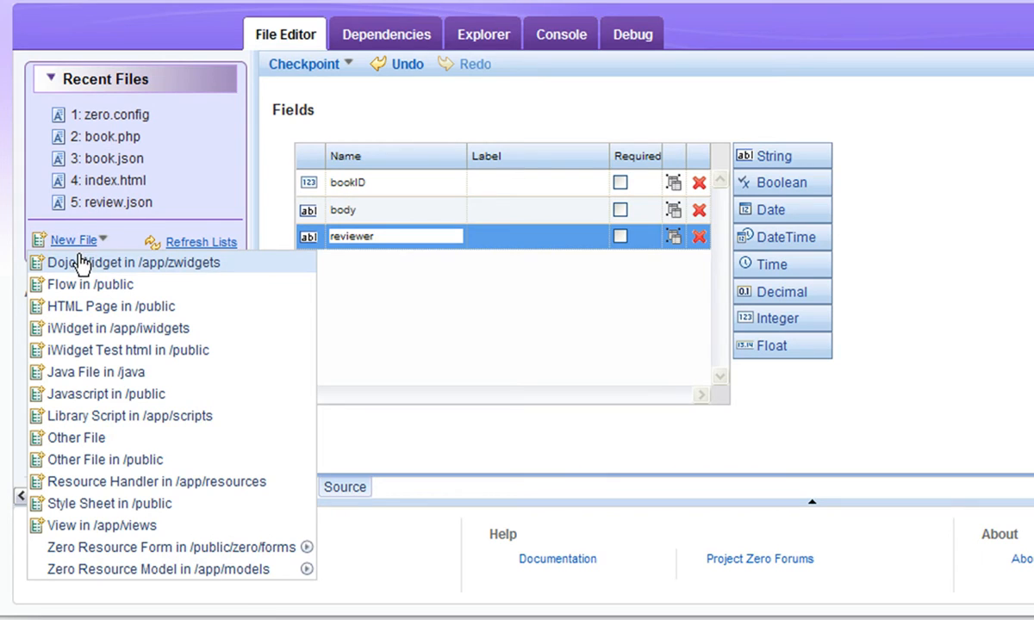
{"action": "mouse_move", "coordinate": [194, 482]}
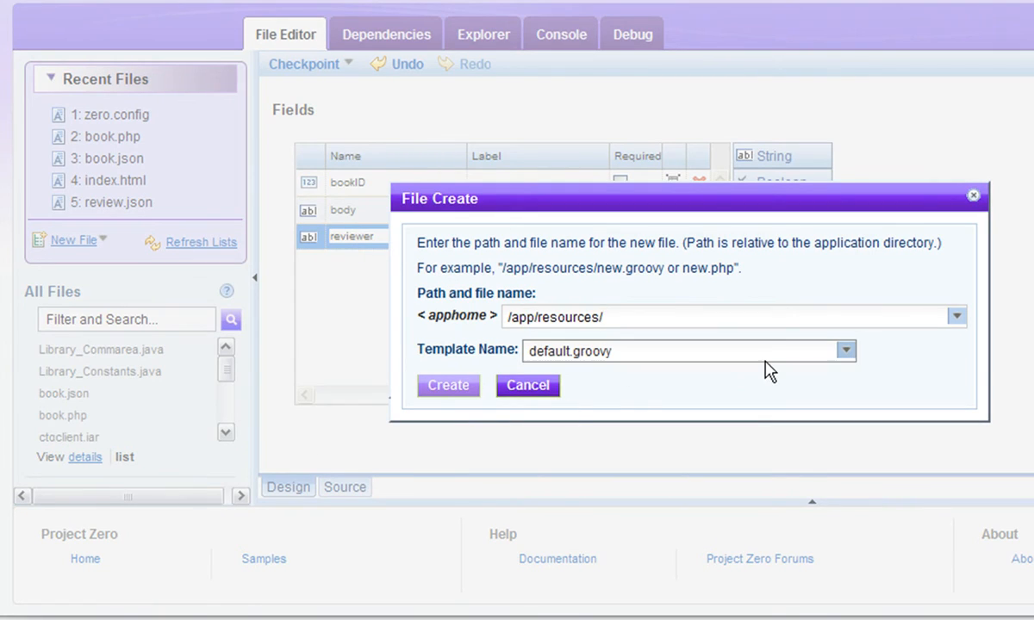
Step: Create the review.groovy resource handler under /app/resources
{"action": "type", "text": "review.groovy"}
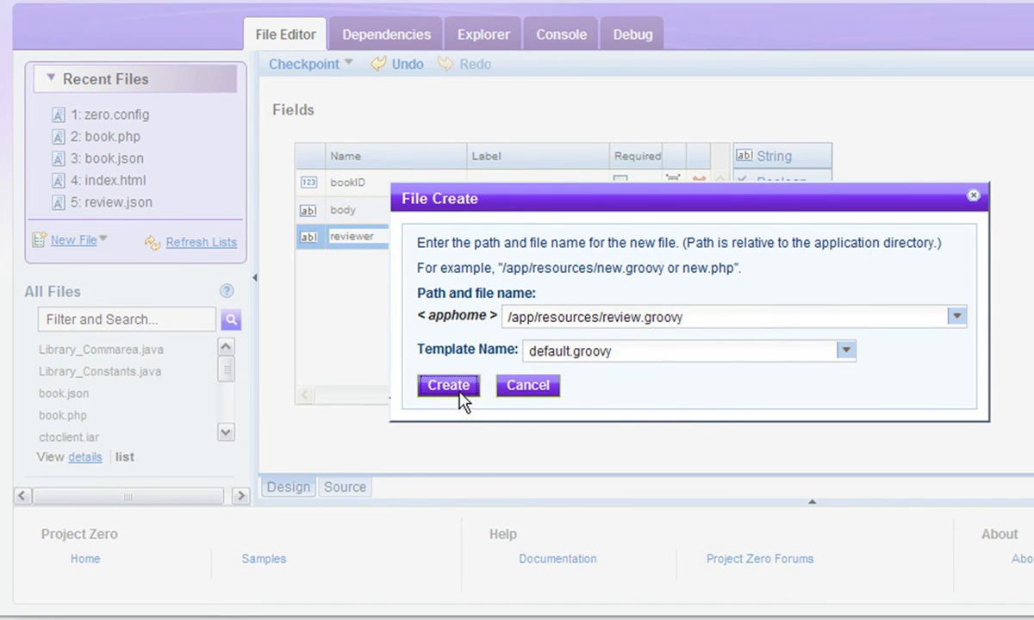
{"action": "left_click", "coordinate": [447, 385]}
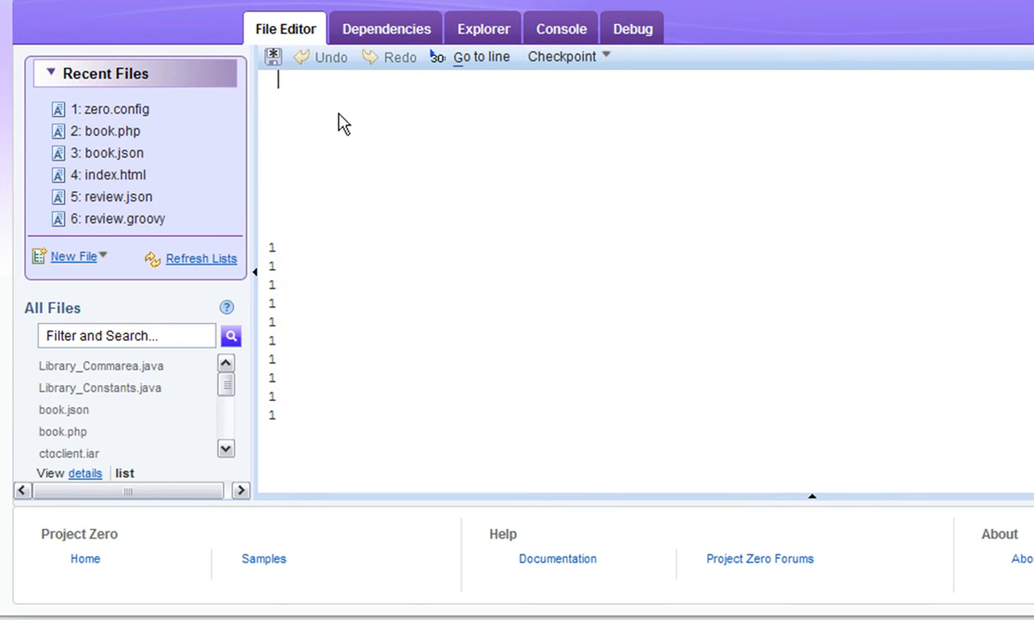
Step: Write ZRM.delegate(); as the single line of review.groovy
{"action": "type", "text": "ZRM."}
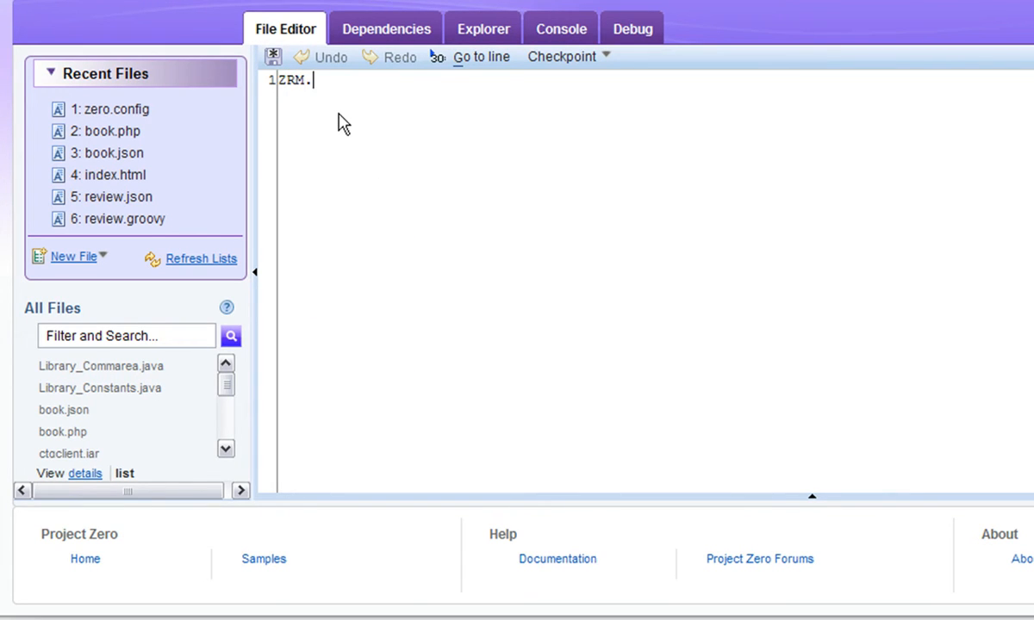
{"action": "type", "text": "delegate"}
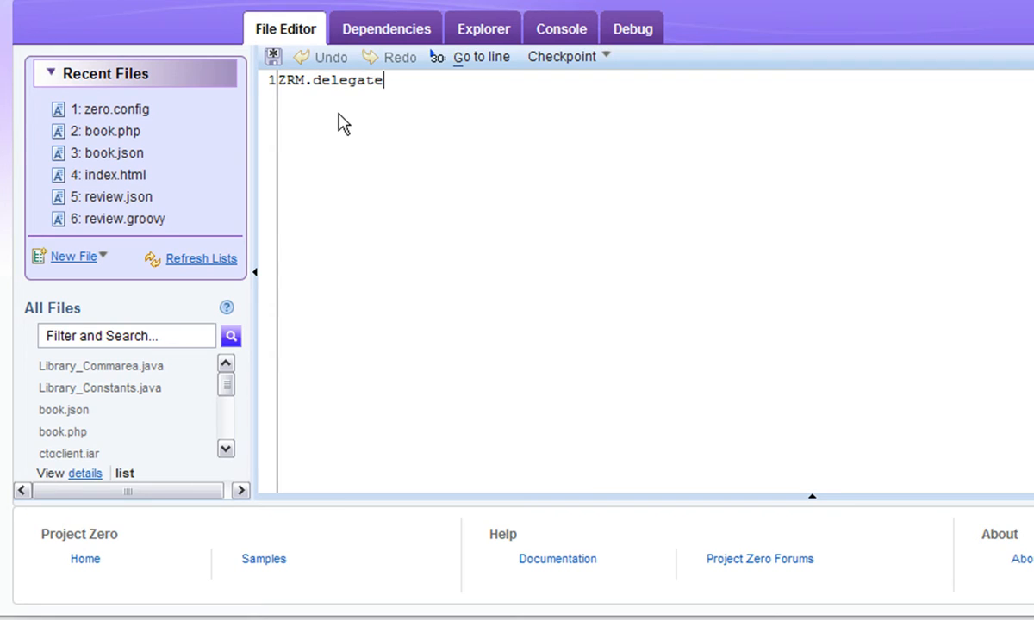
{"action": "type", "text": "();"}
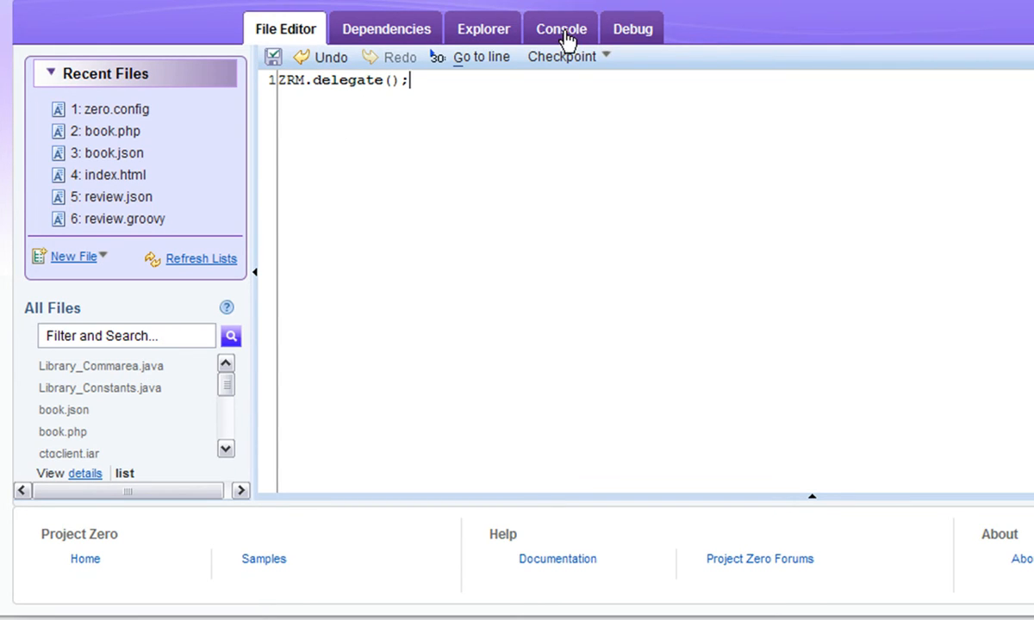
Step: Run 'zero model sync' in the Console to create the REVIEW table
{"action": "left_click", "coordinate": [560, 29]}
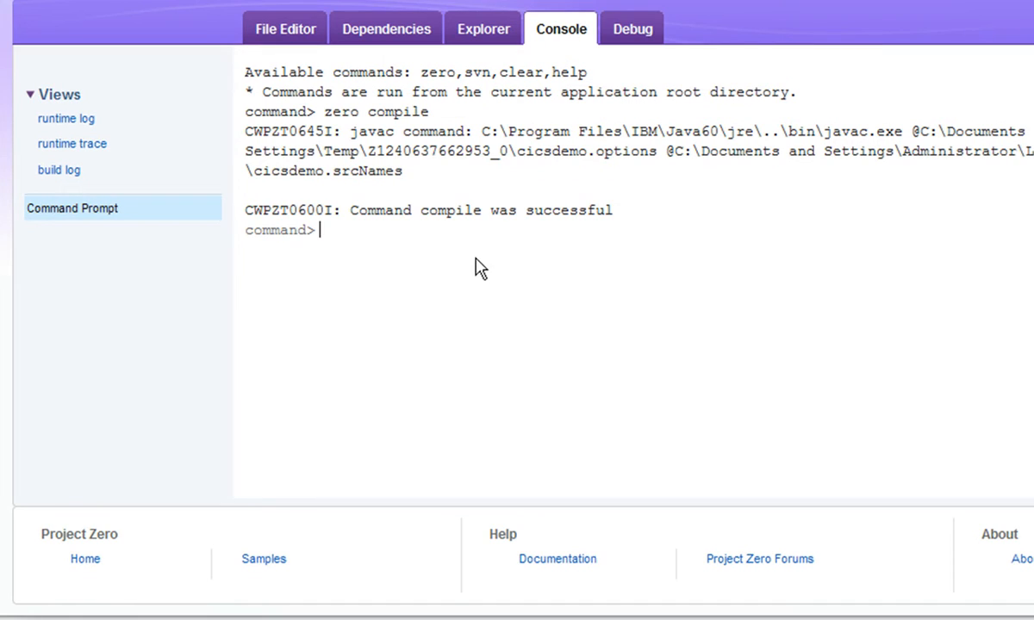
{"action": "type", "text": "zero model"}
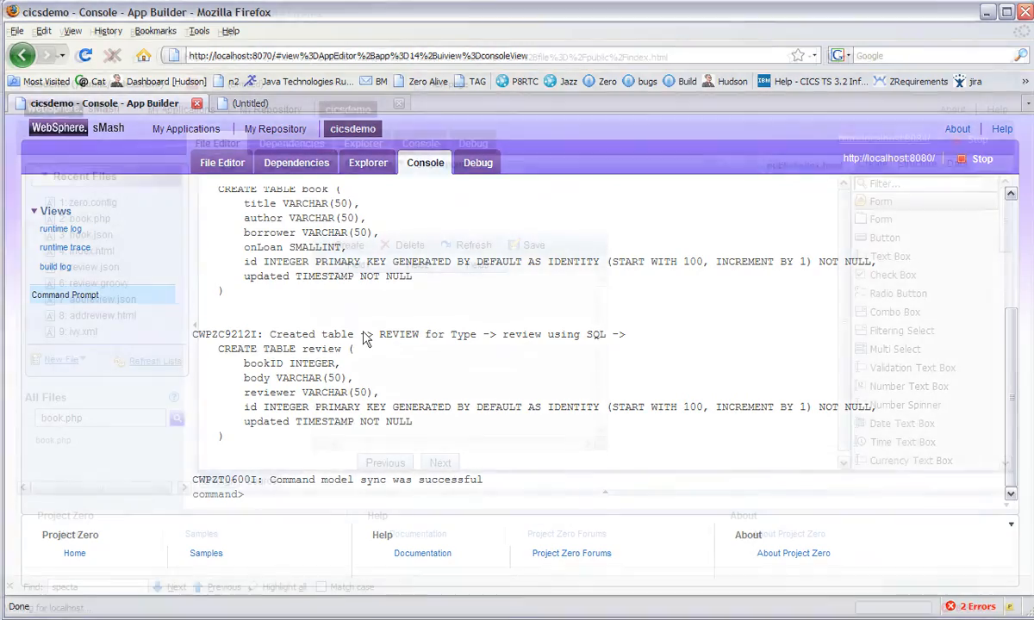
Step: On the Data tab, add a ZRM store named reviewstore for the review collection
{"action": "left_click", "coordinate": [216, 143]}
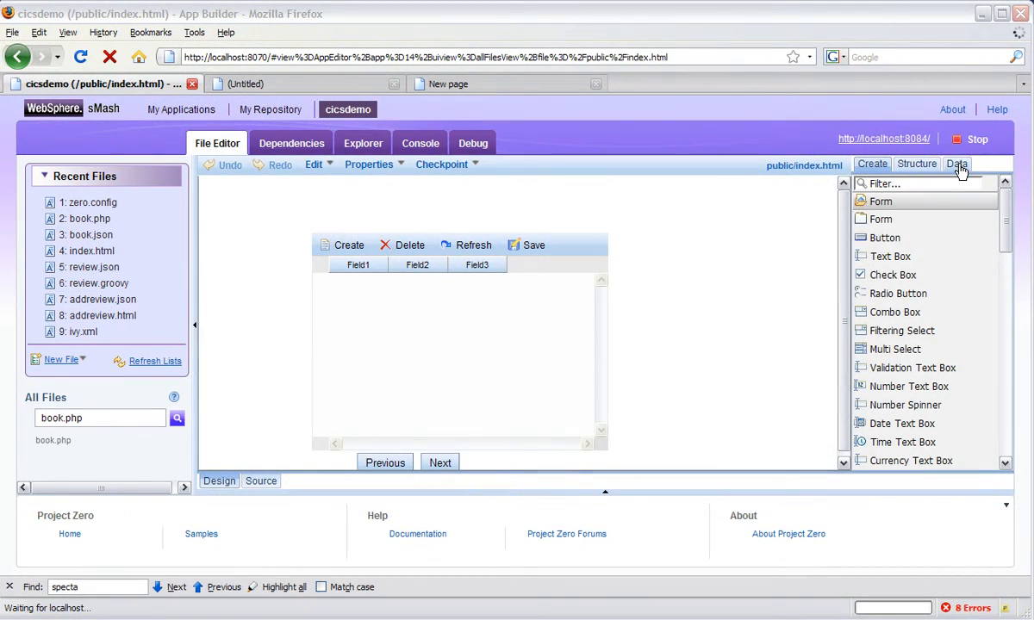
{"action": "left_click", "coordinate": [957, 164]}
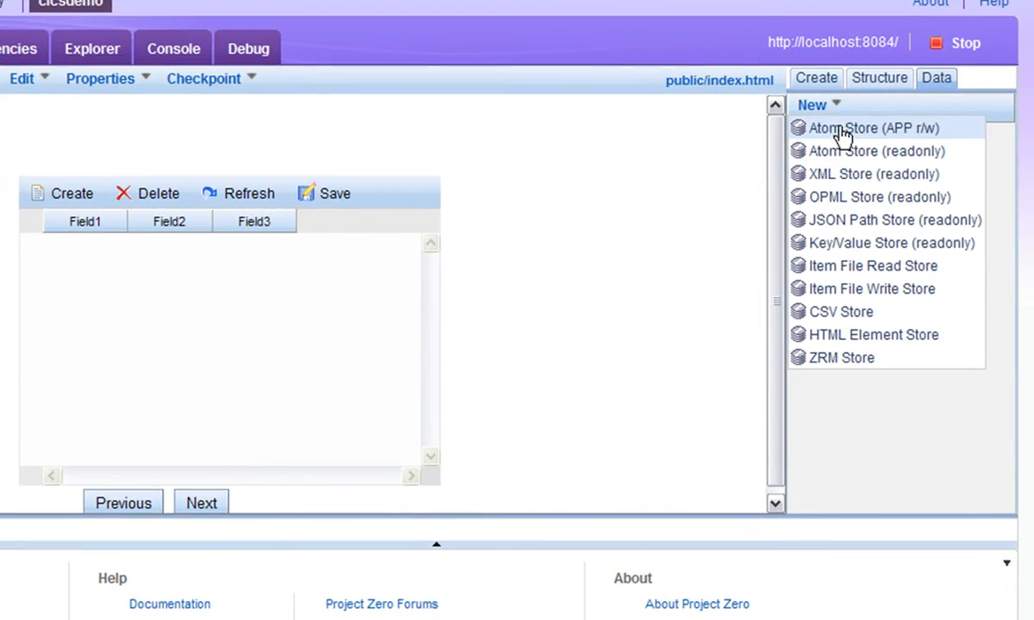
{"action": "left_click", "coordinate": [872, 128]}
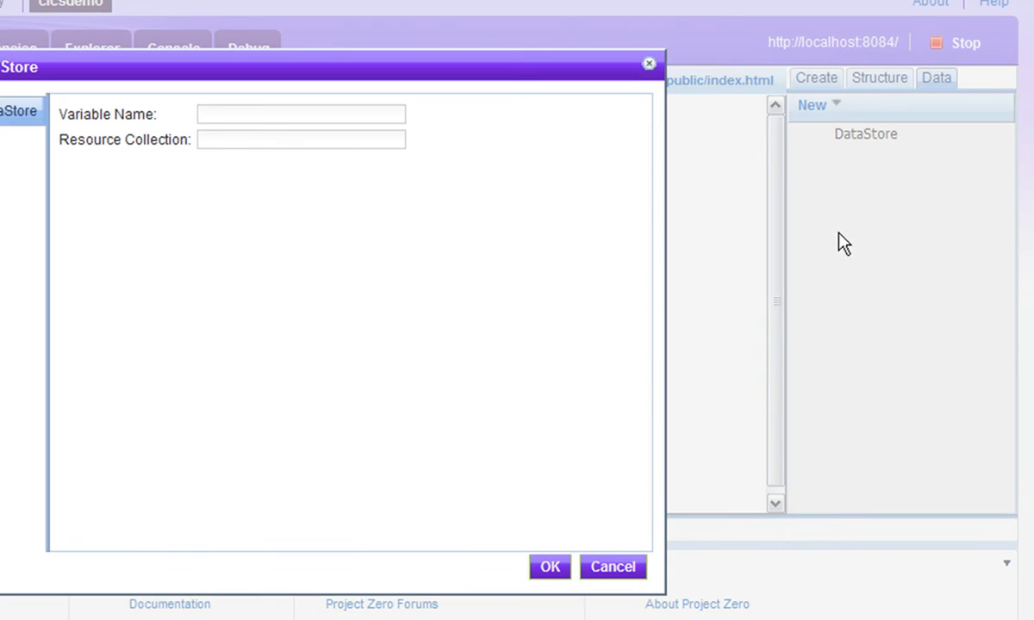
{"action": "type", "text": "reviewstore"}
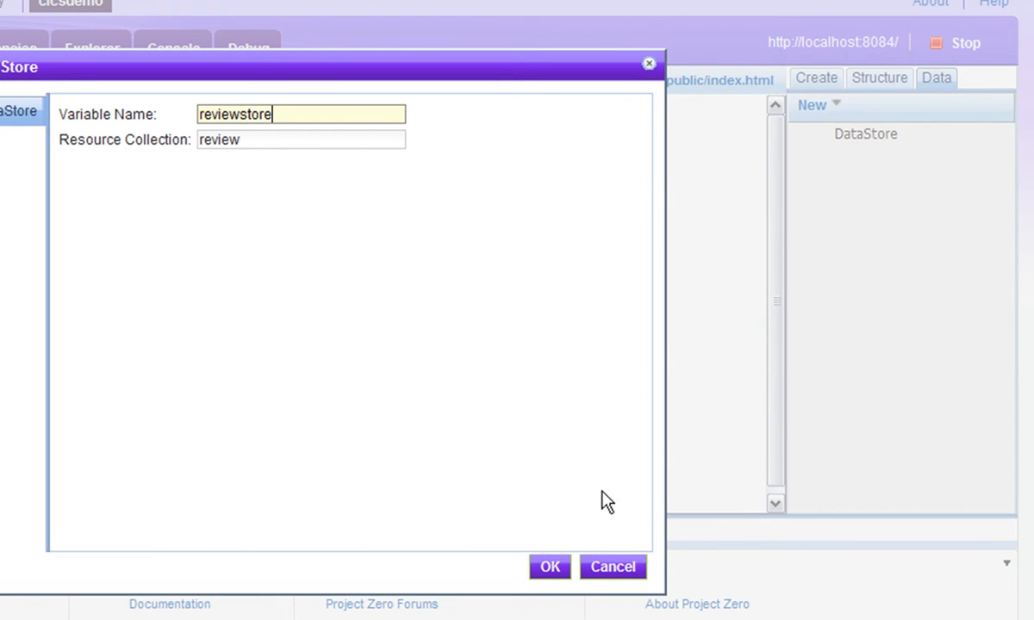
{"action": "left_click", "coordinate": [549, 567]}
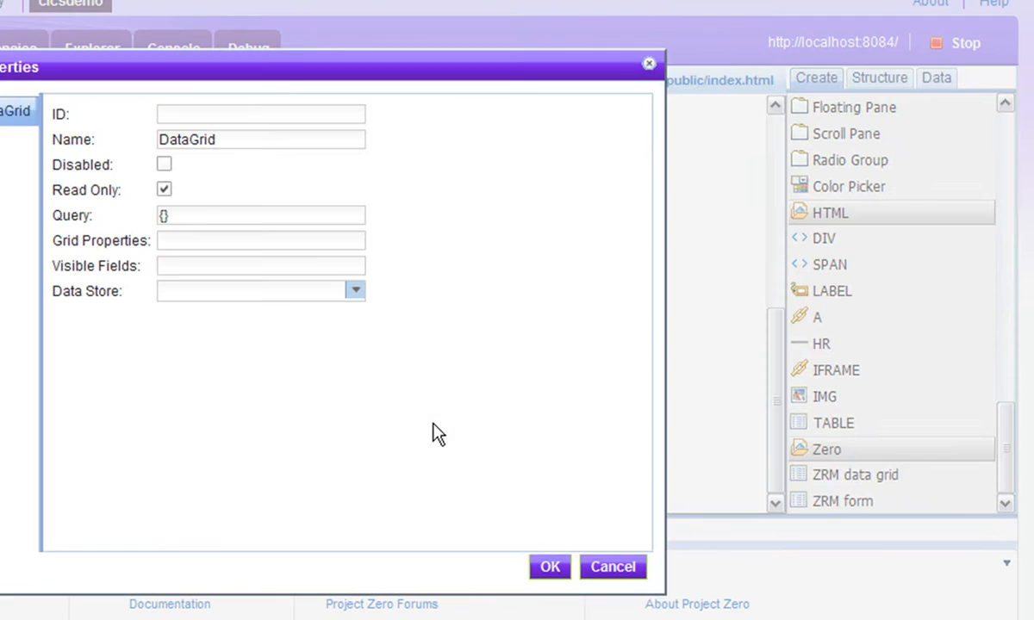
Step: Name the data grid ReviewGrid and bind it to the reviewstore data store
{"action": "left_click", "coordinate": [260, 113]}
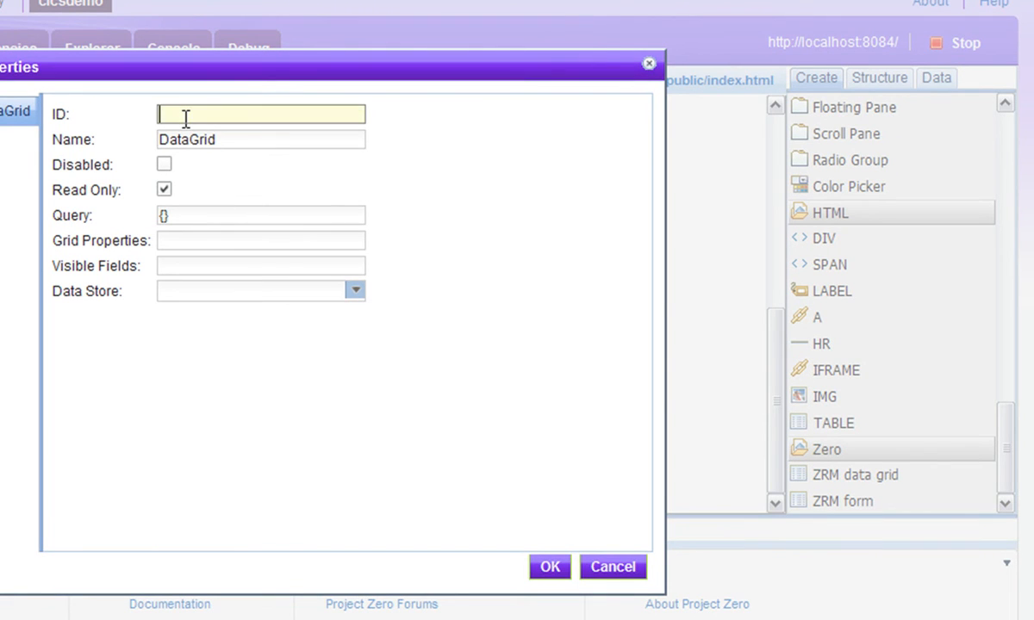
{"action": "left_click", "coordinate": [354, 290]}
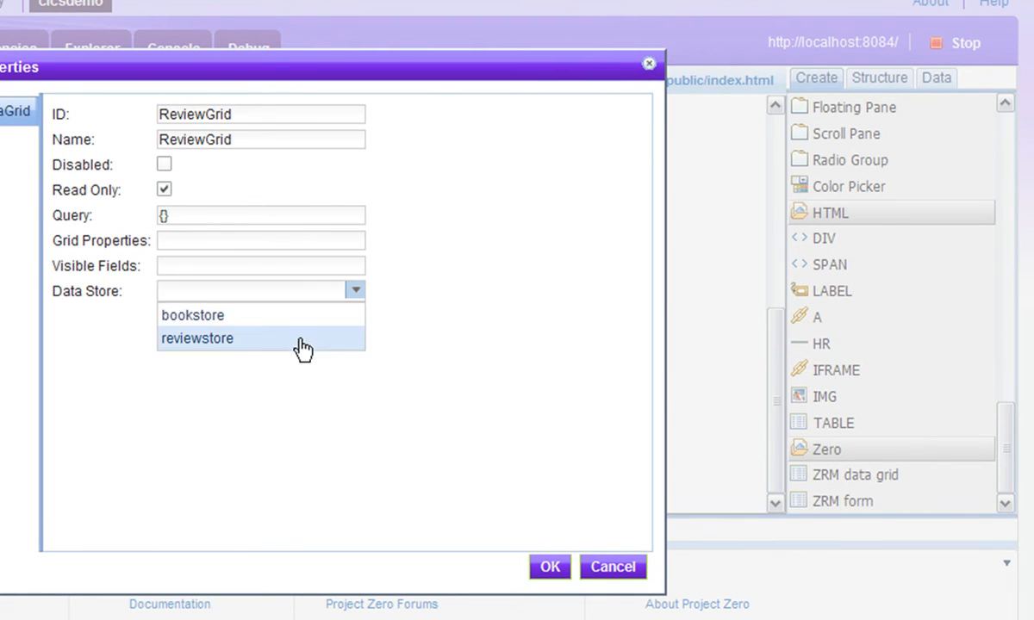
{"action": "left_click", "coordinate": [197, 338]}
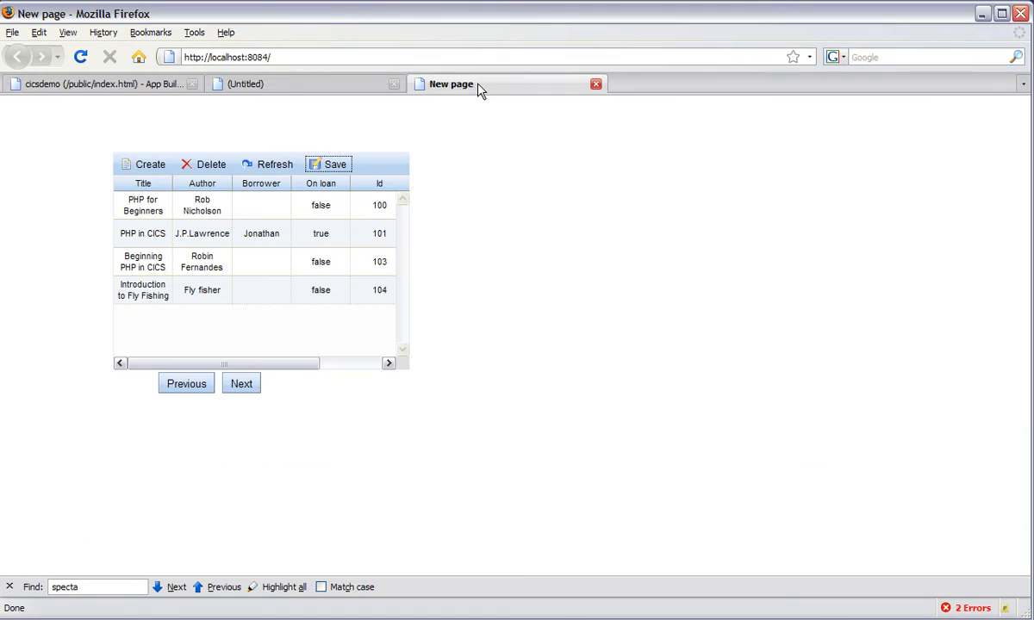
Step: Reload the page and add a review row for book 100 with body 'This is a review'
{"action": "left_click", "coordinate": [274, 165]}
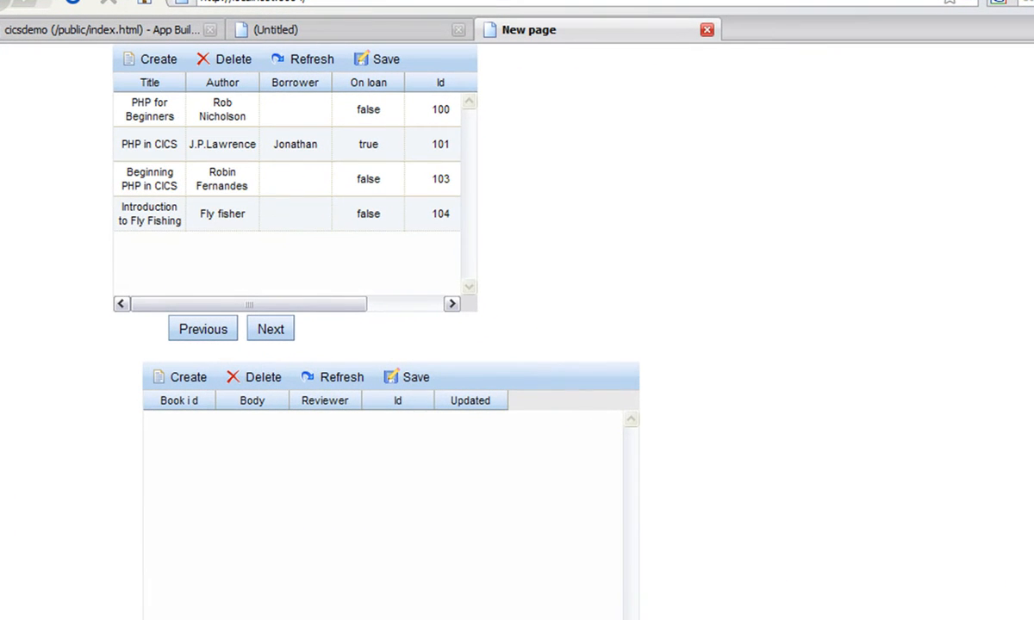
{"action": "left_click", "coordinate": [186, 377]}
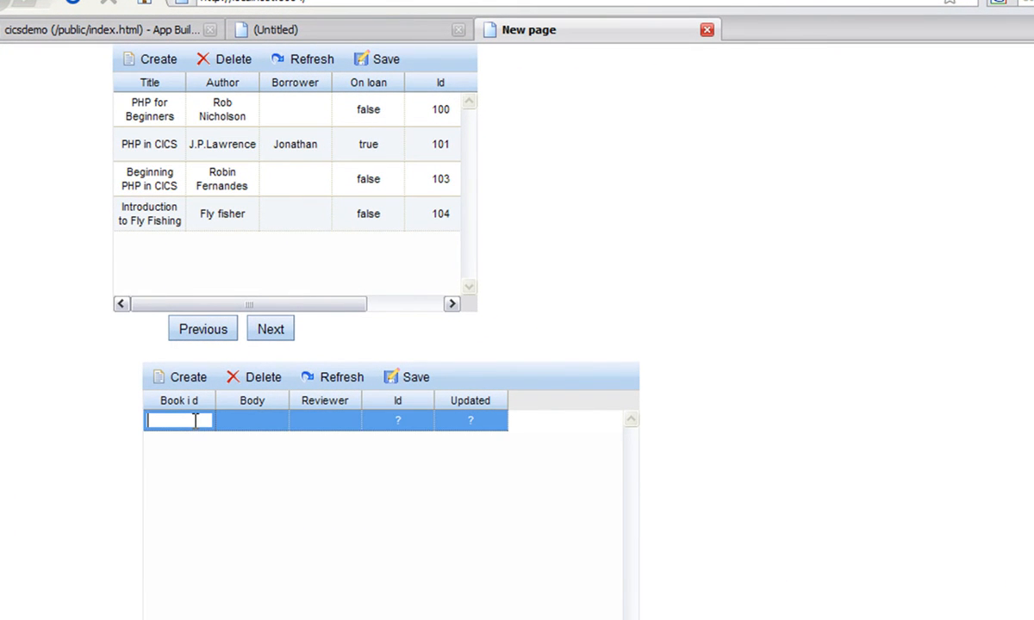
{"action": "type", "text": "100"}
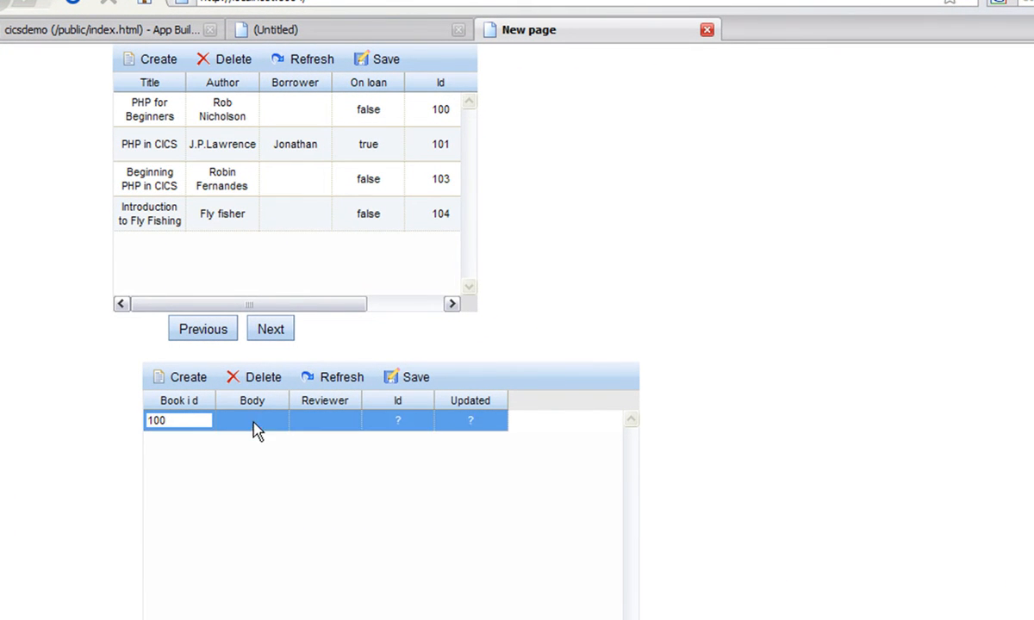
{"action": "left_click", "coordinate": [252, 420]}
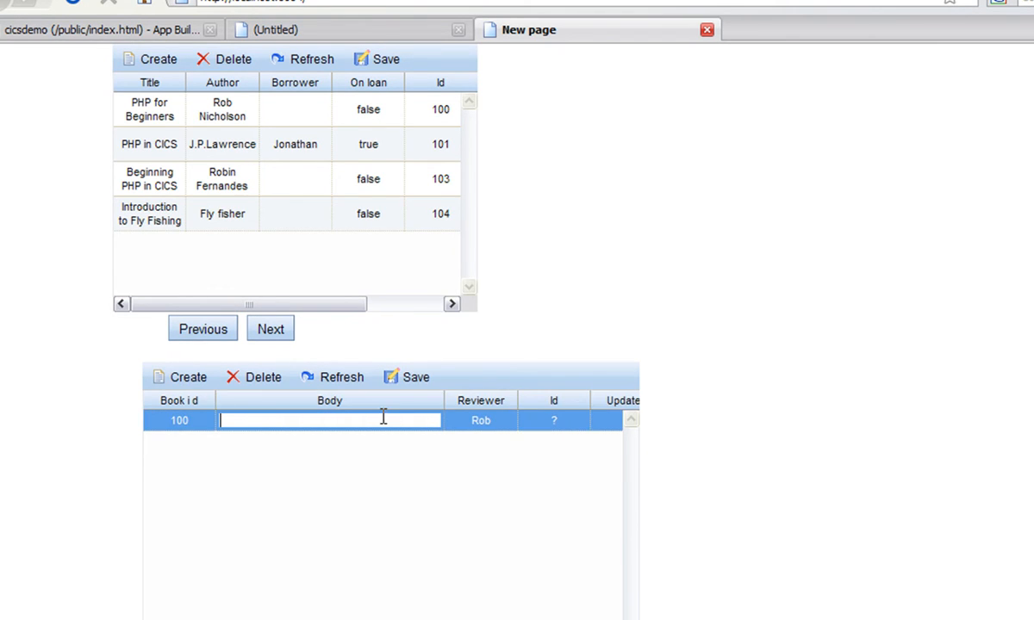
{"action": "type", "text": "This is a review"}
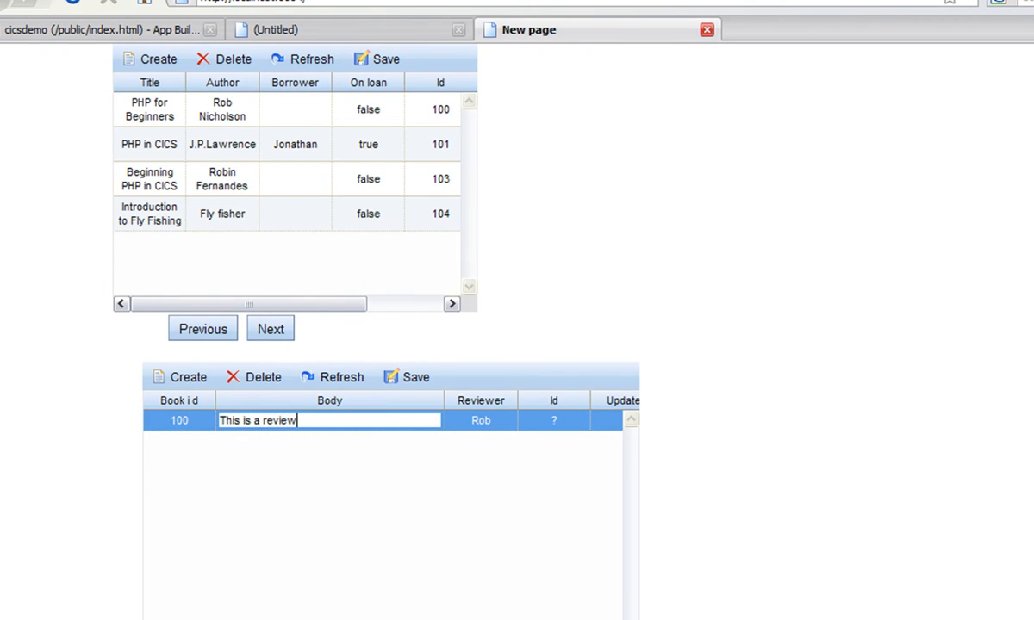
{"action": "mouse_move", "coordinate": [519, 475]}
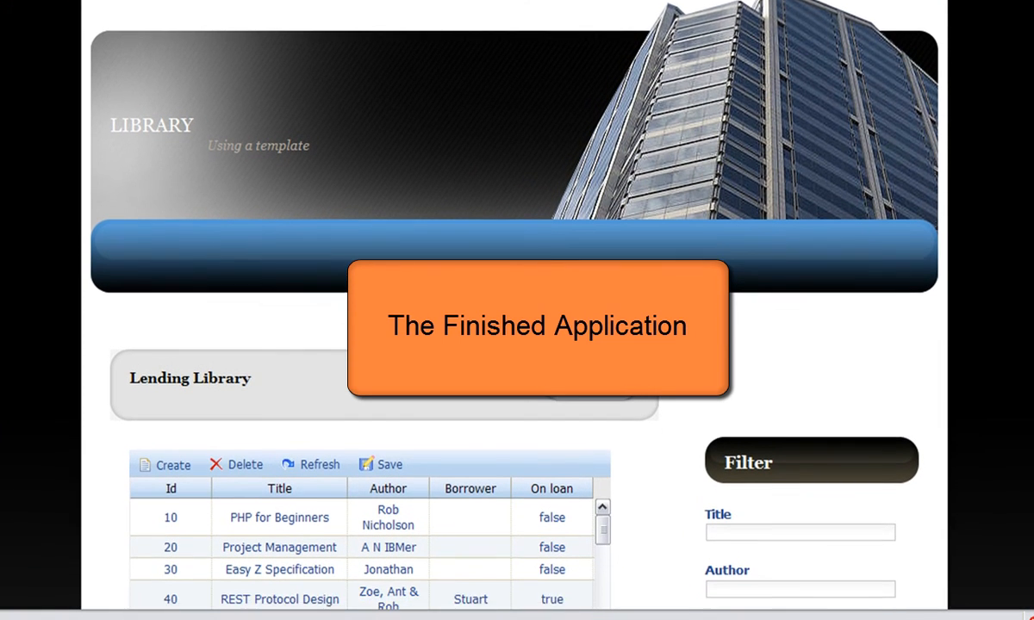
Step: Filter books by title PHP and author Rob, then select PHP for Beginners to list its reviews
{"action": "scroll", "scroll_direction": "down", "scroll_amount": 3}
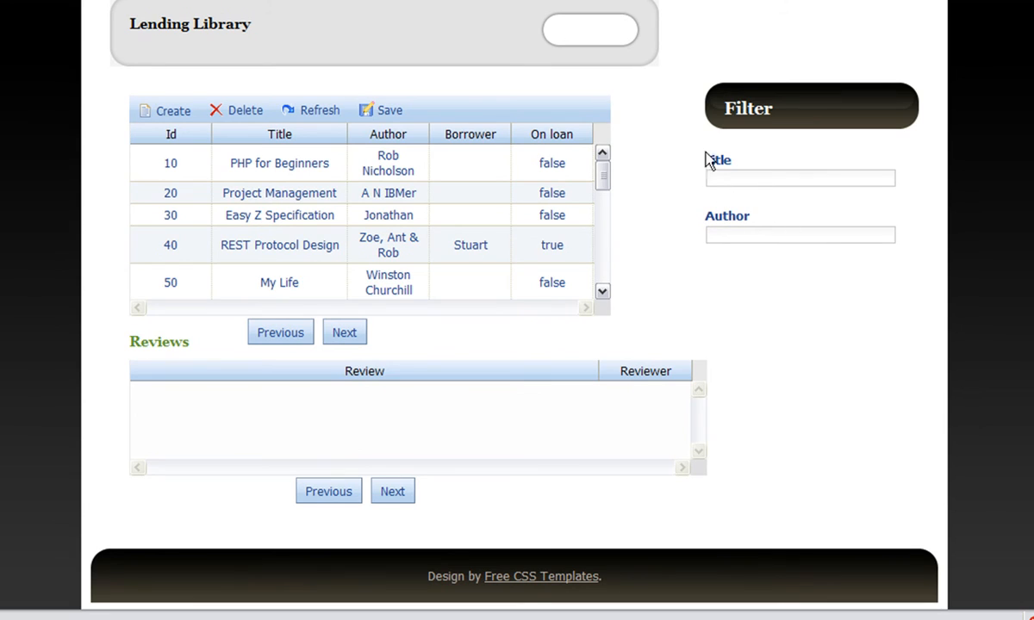
{"action": "type", "text": "PHP"}
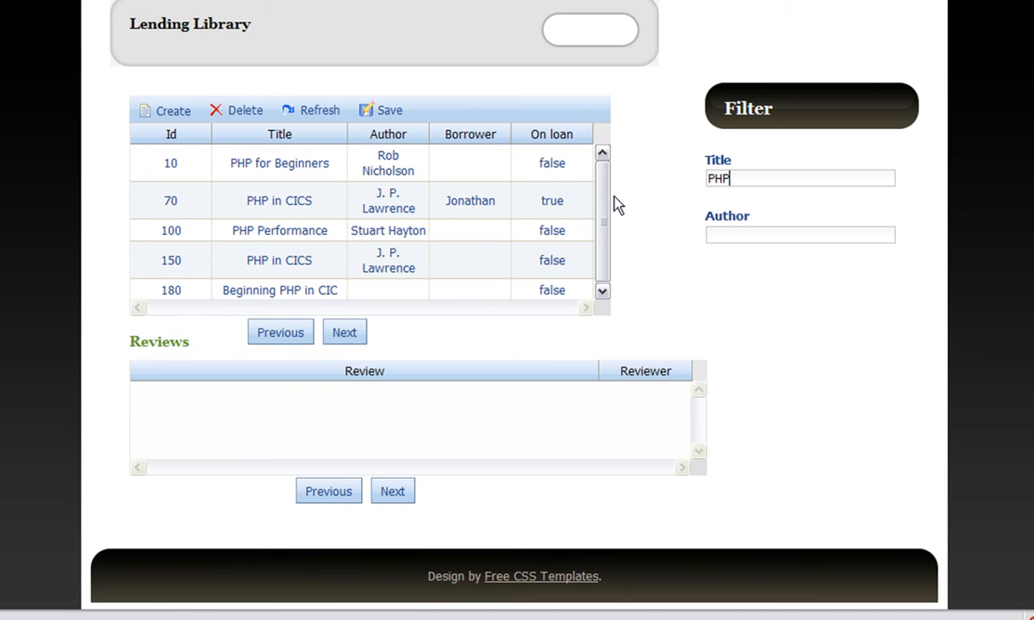
{"action": "left_click", "coordinate": [799, 234]}
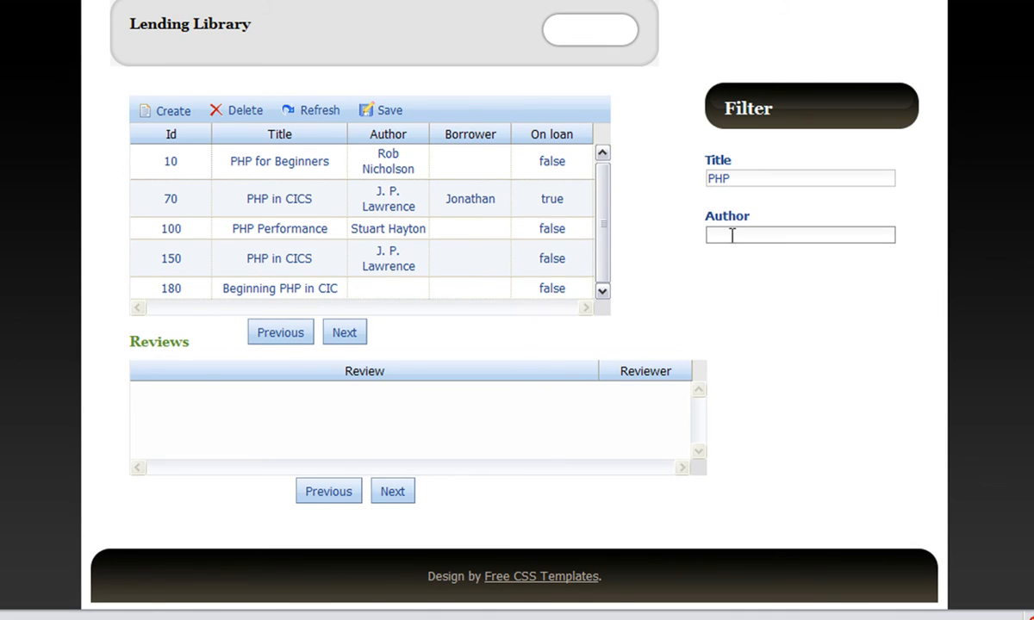
{"action": "type", "text": "Rob"}
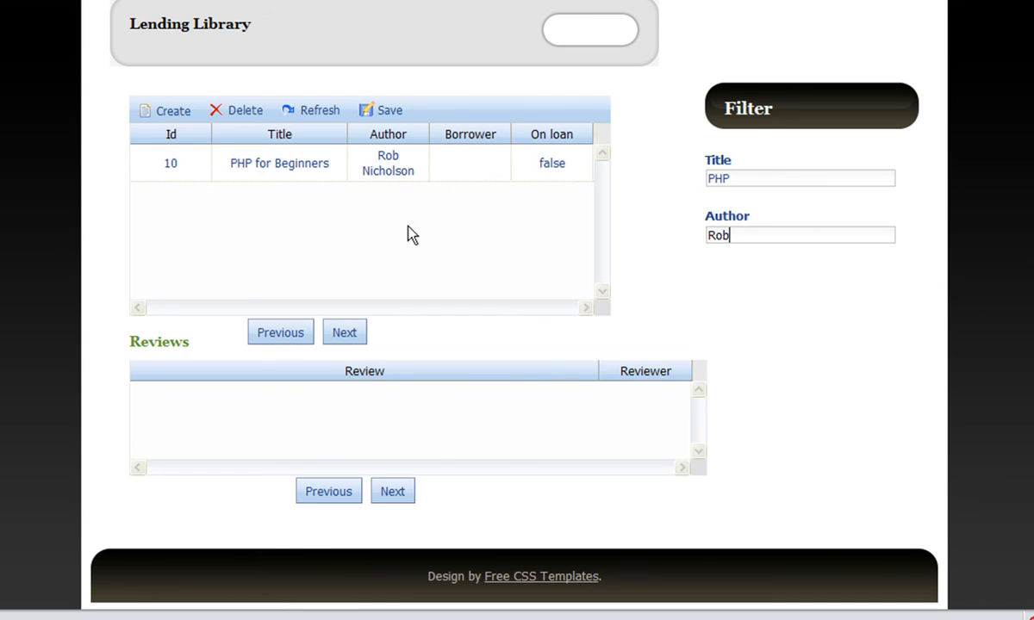
{"action": "left_click", "coordinate": [170, 163]}
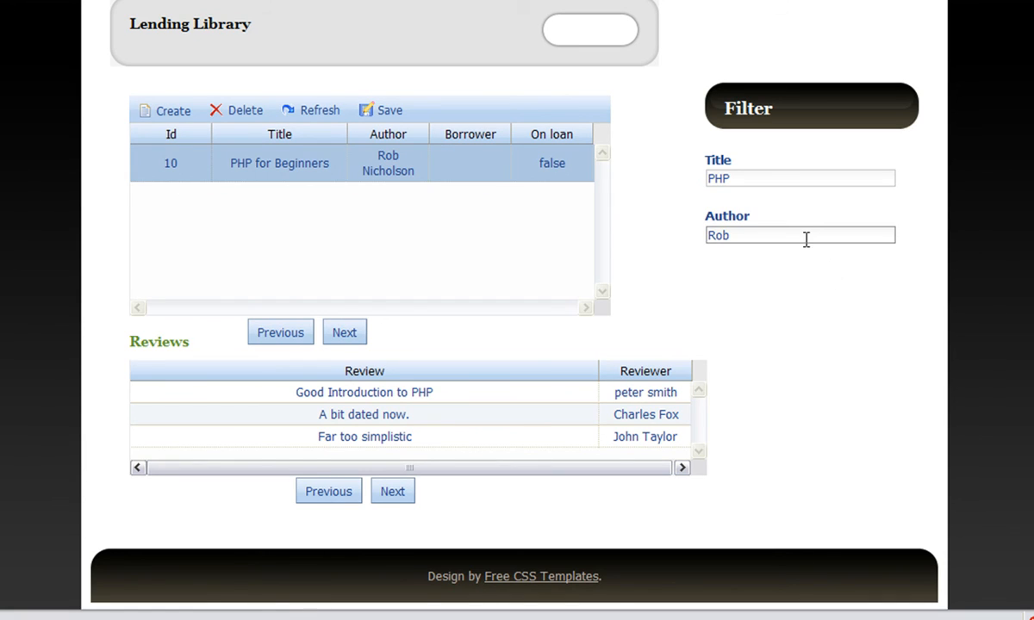
Step: Clear the filter text and scroll through the full book list
{"action": "key", "text": "Backspace"}
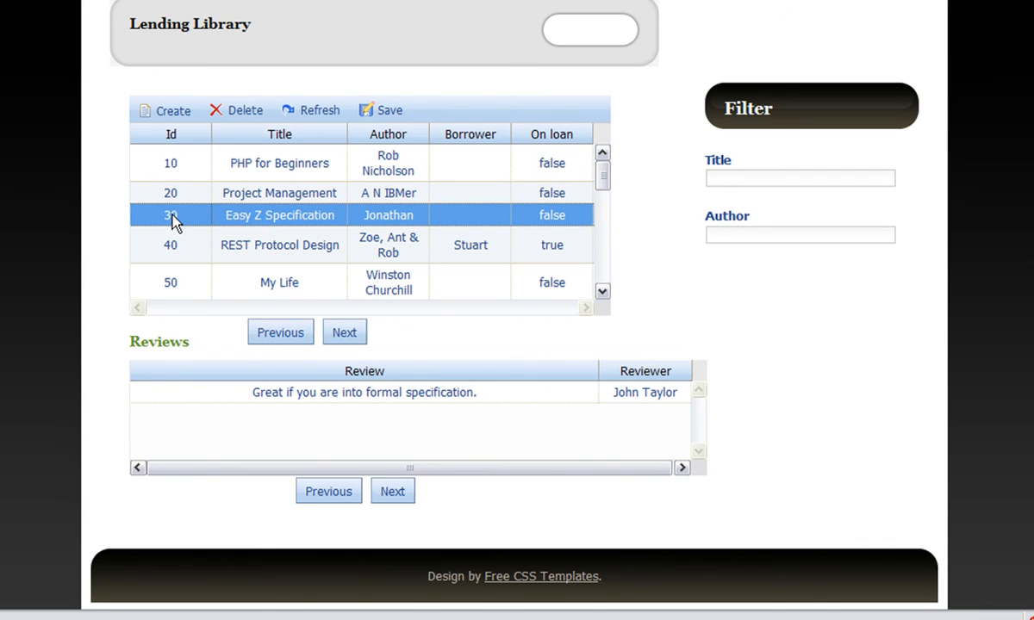
{"action": "scroll", "scroll_direction": "down", "scroll_amount": 3}
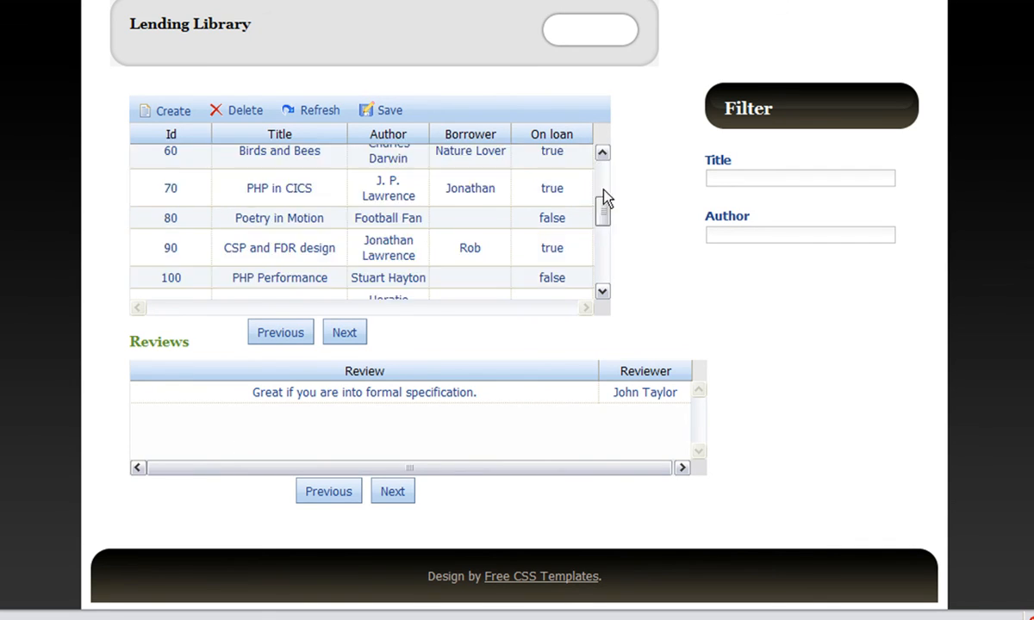
{"action": "scroll", "scroll_direction": "down", "scroll_amount": 3}
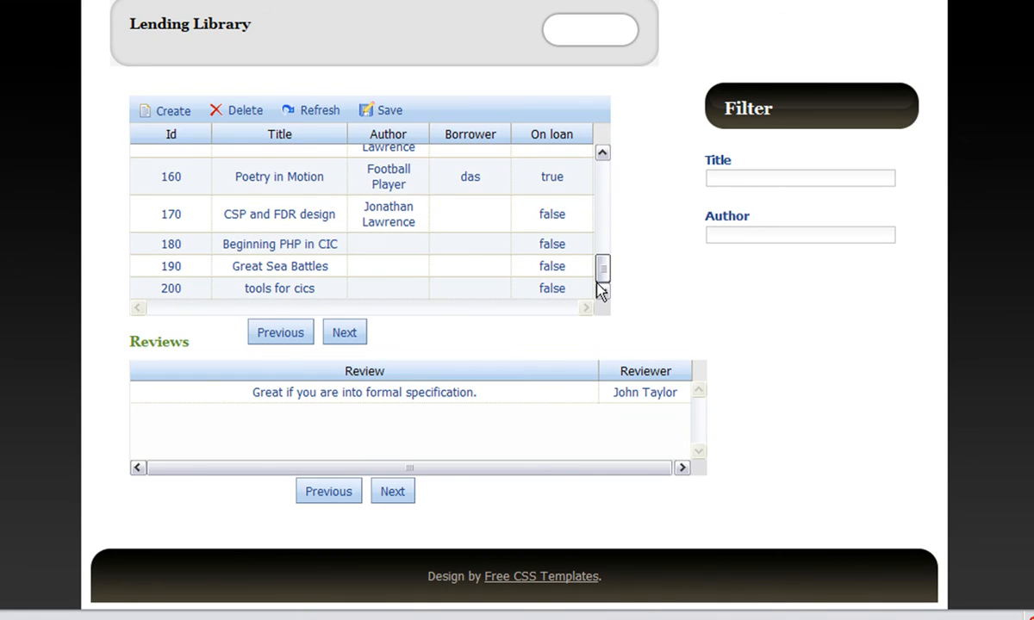
{"action": "mouse_move", "coordinate": [876, 354]}
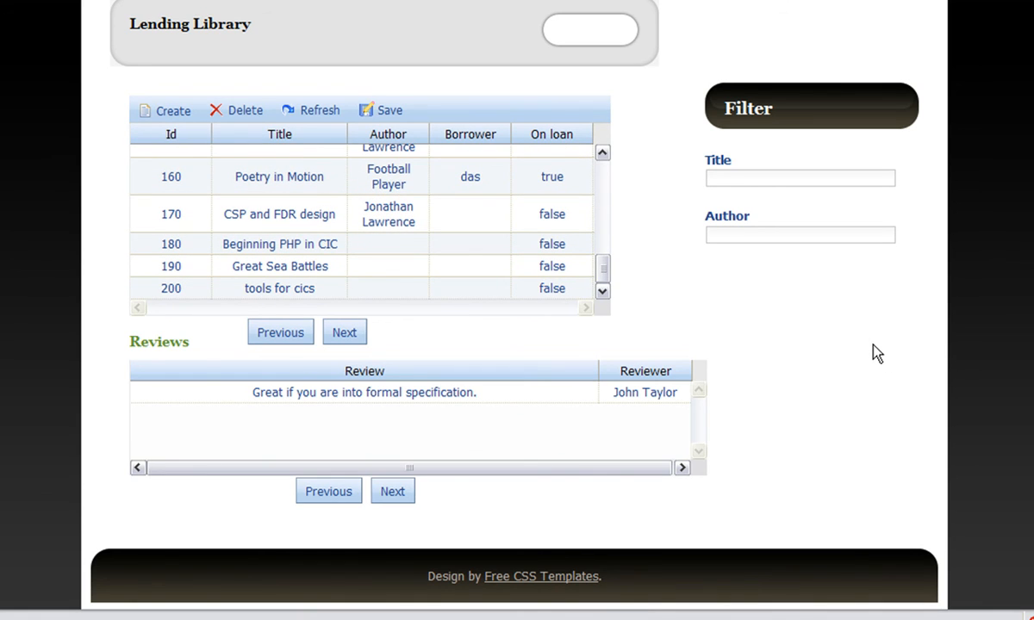